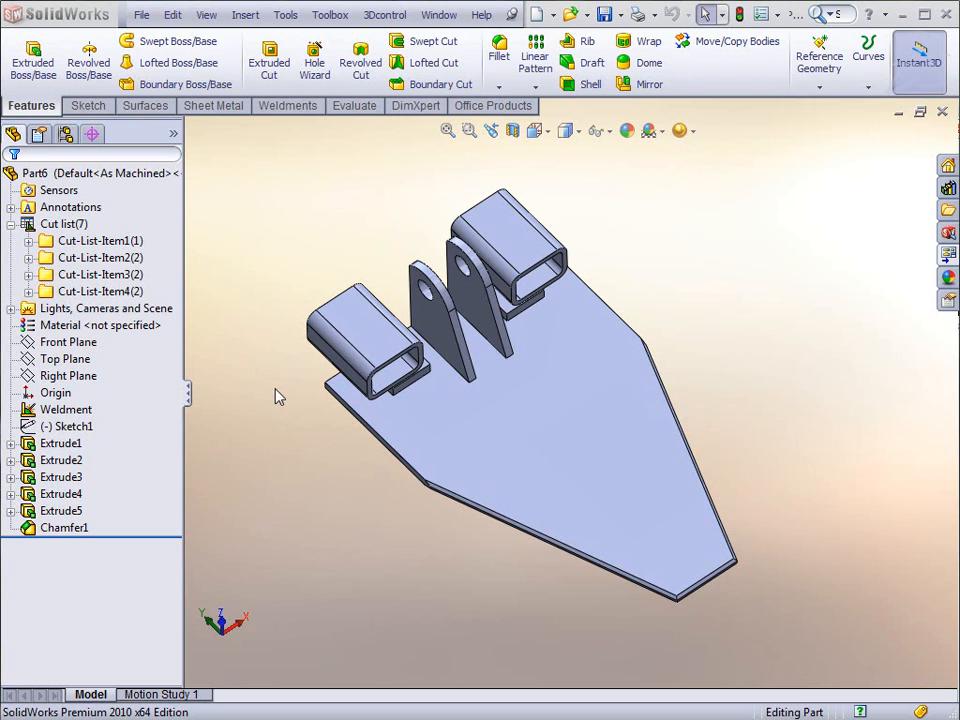
pyautogui.moveTo(368, 283)
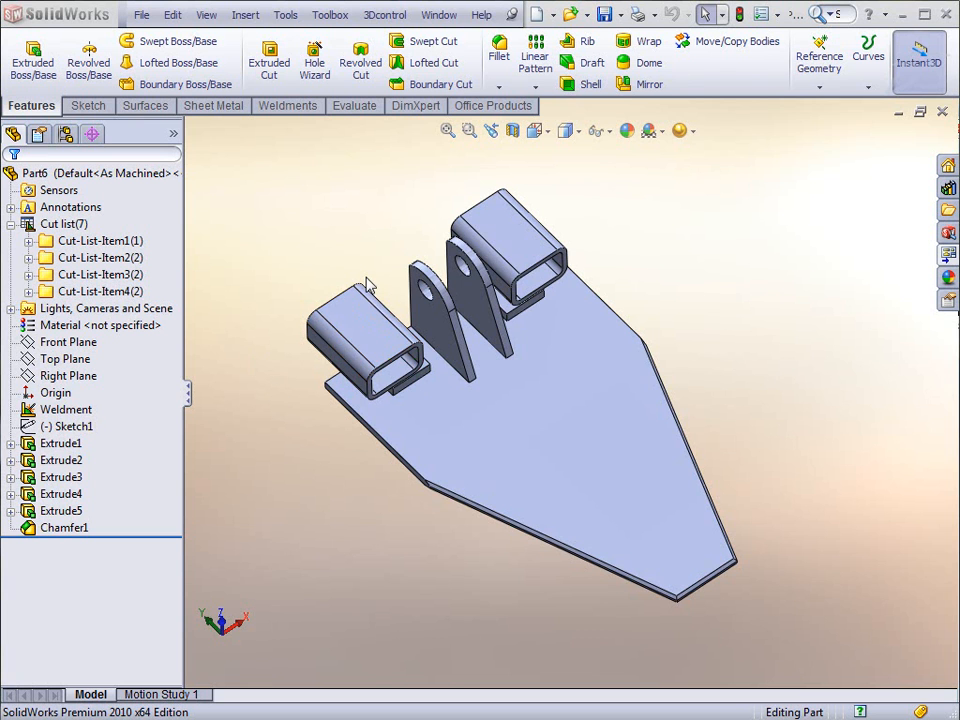
# Step: Refresh the weldment cut list and highlight the base plate, tube and gusset items
pyautogui.click(95, 240)
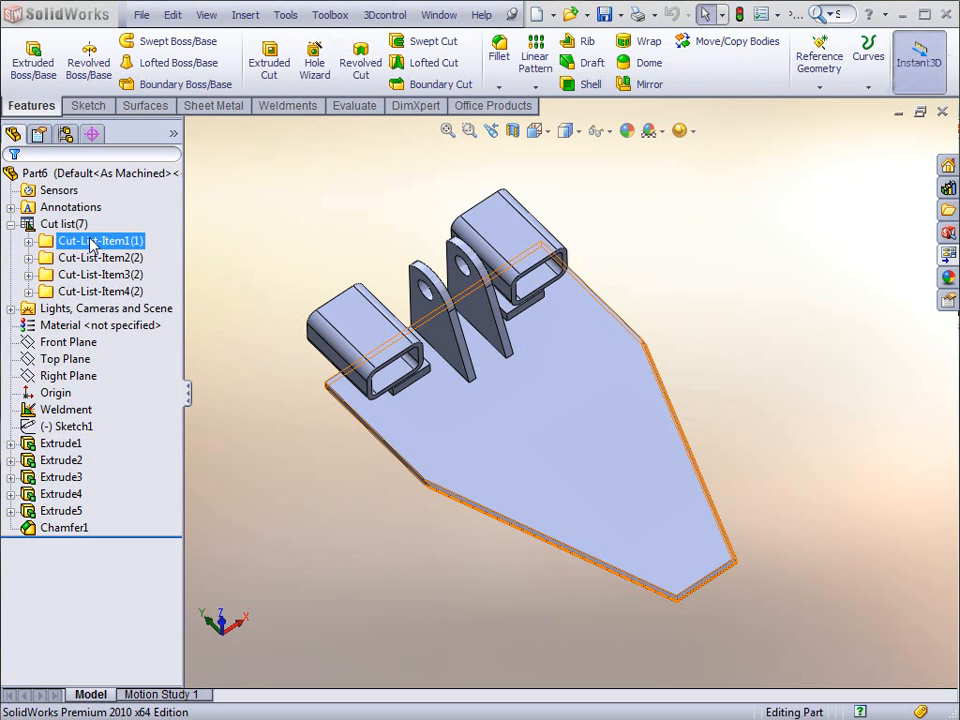
pyautogui.rightClick(63, 223)
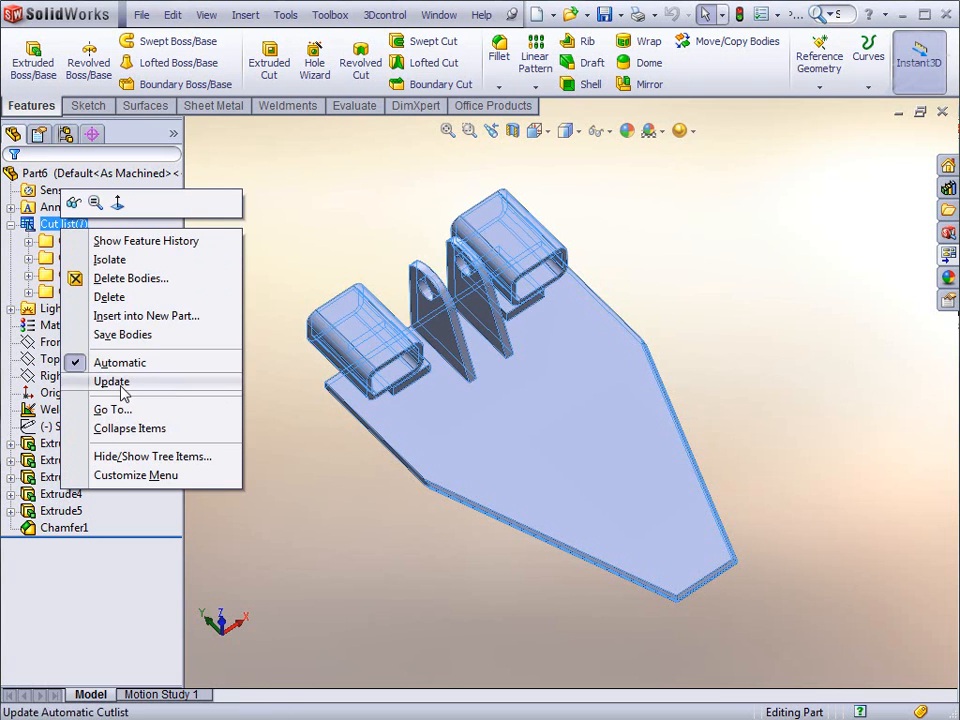
pyautogui.click(112, 381)
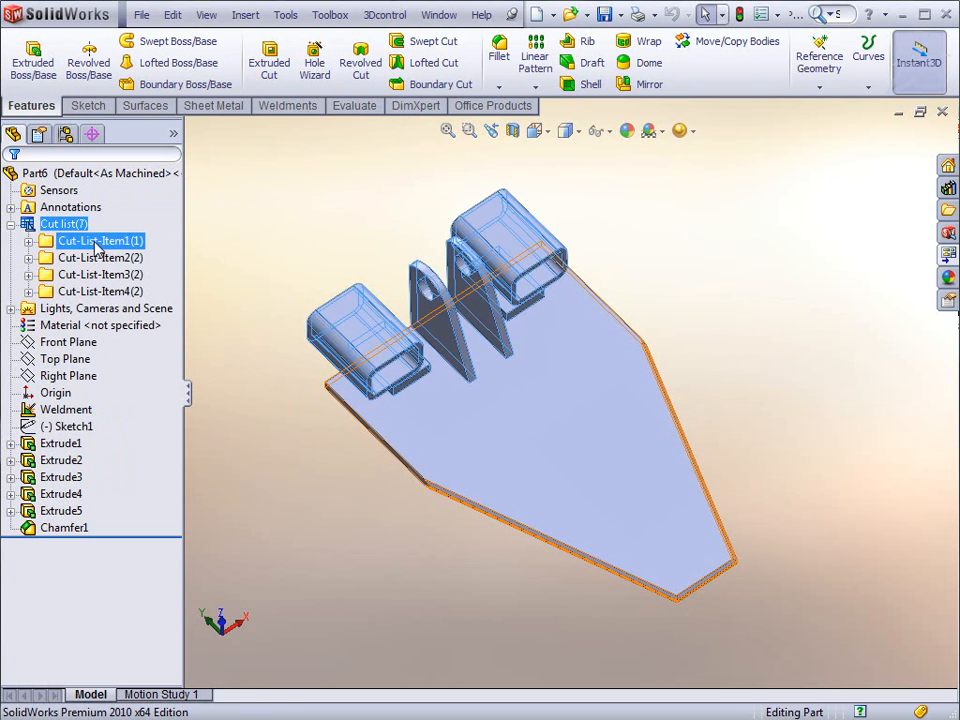
pyautogui.click(100, 291)
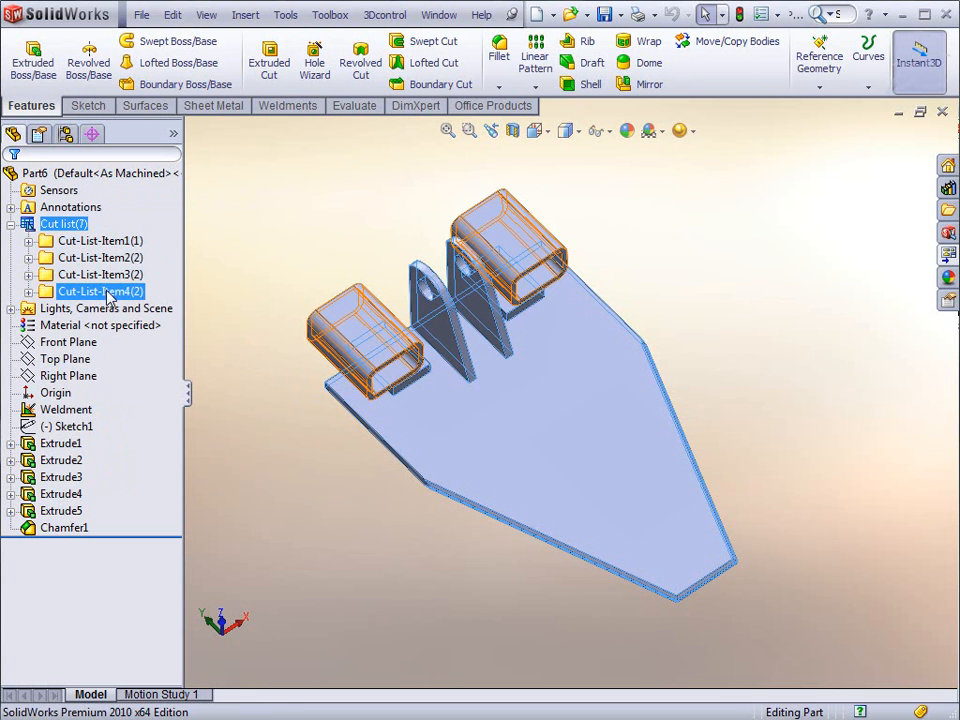
pyautogui.click(99, 240)
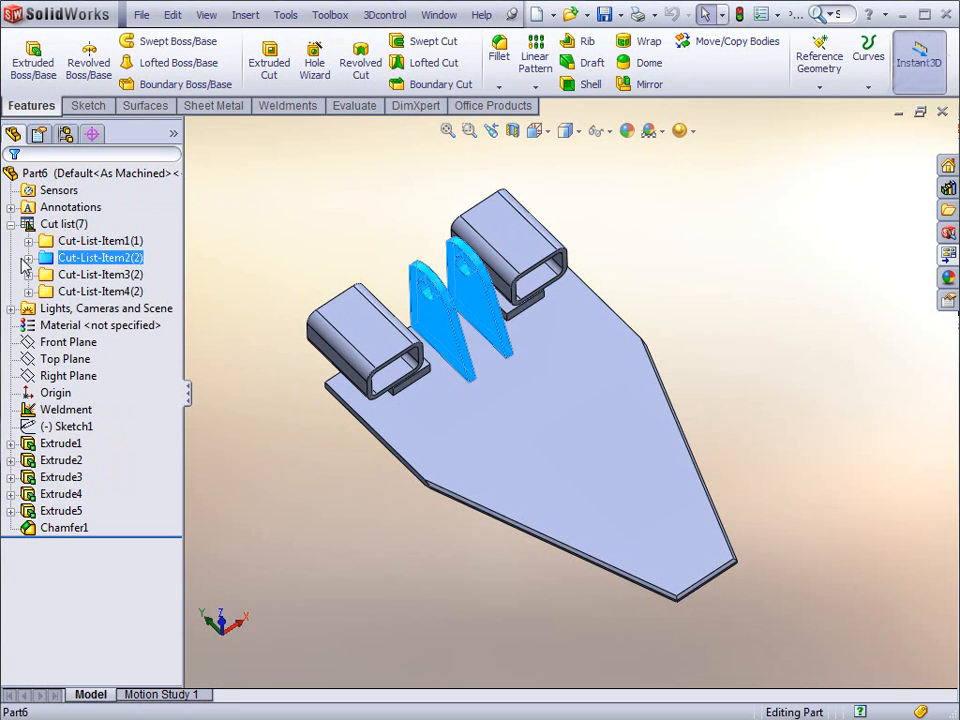
# Step: Expand cut-list items 2 and 3 to list their bodies, then fold them back up
pyautogui.click(29, 257)
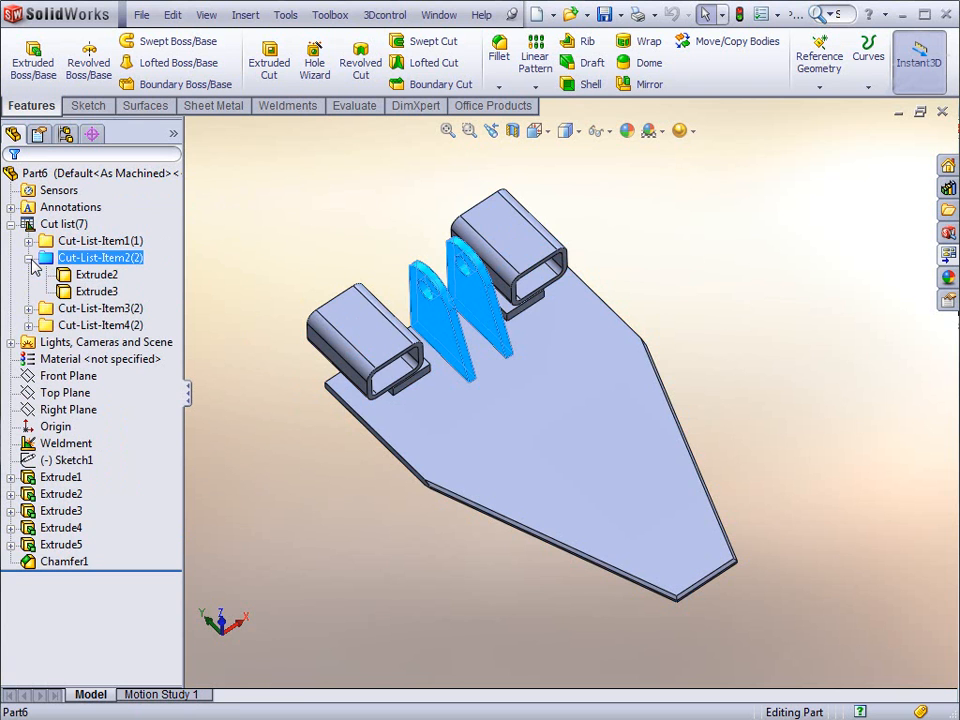
pyautogui.click(100, 274)
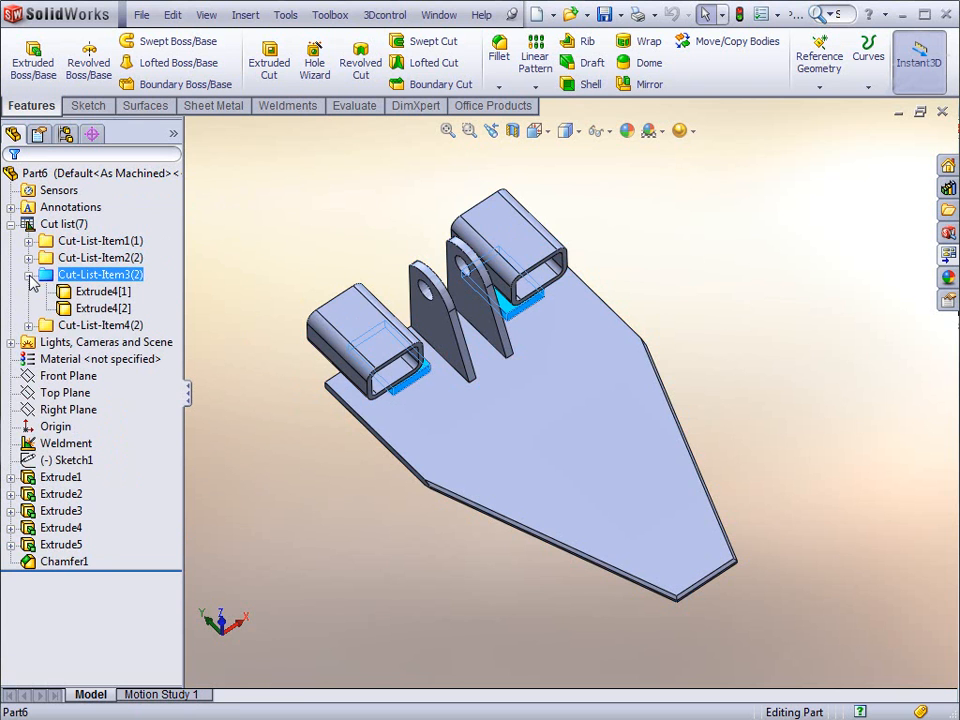
pyautogui.click(29, 275)
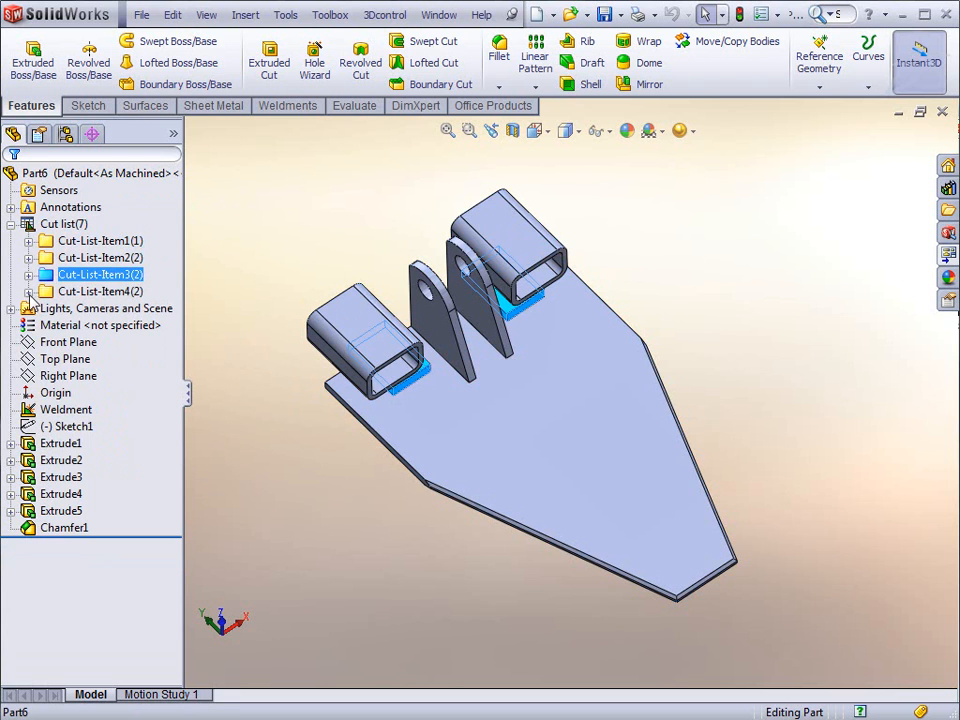
pyautogui.click(29, 291)
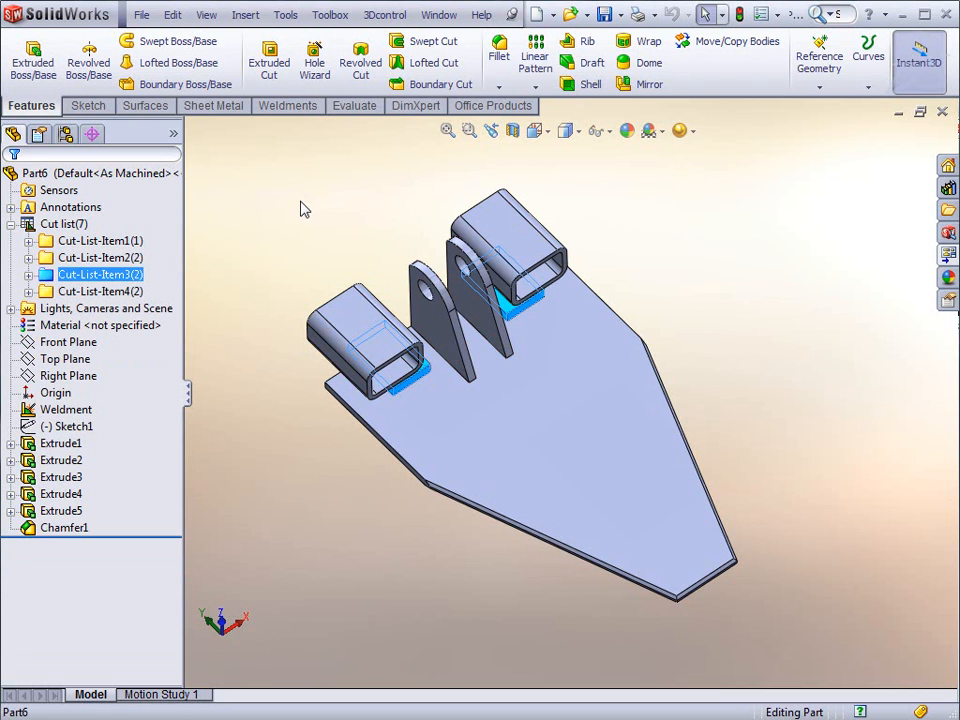
# Step: Bring up the cut list properties and review the table preview, per-item summary and MATERIAL across items
pyautogui.click(64, 223)
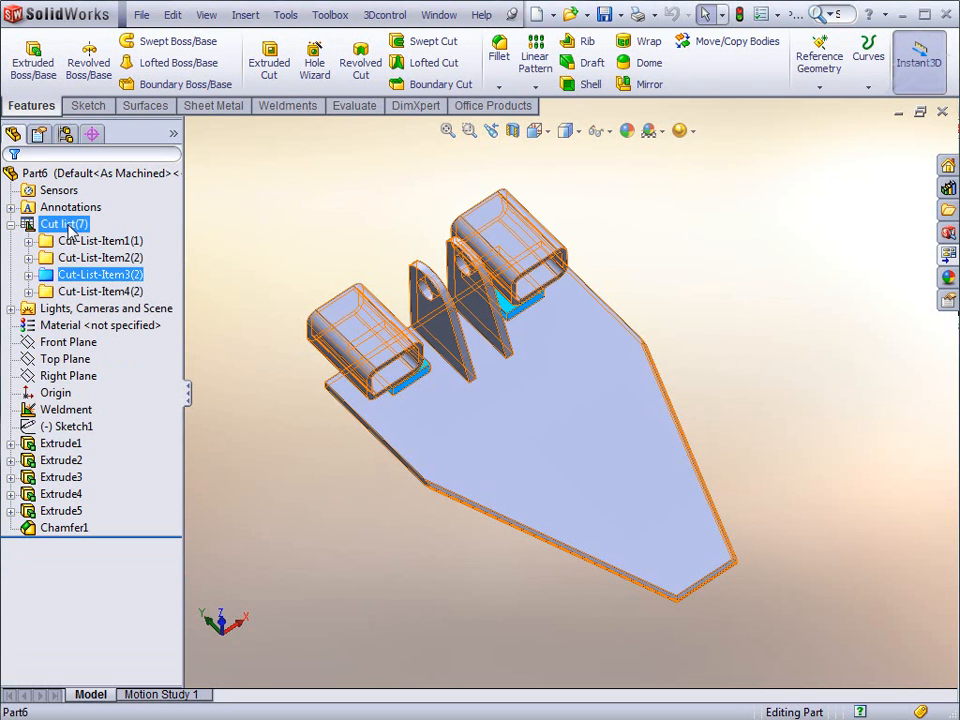
pyautogui.rightClick(57, 223)
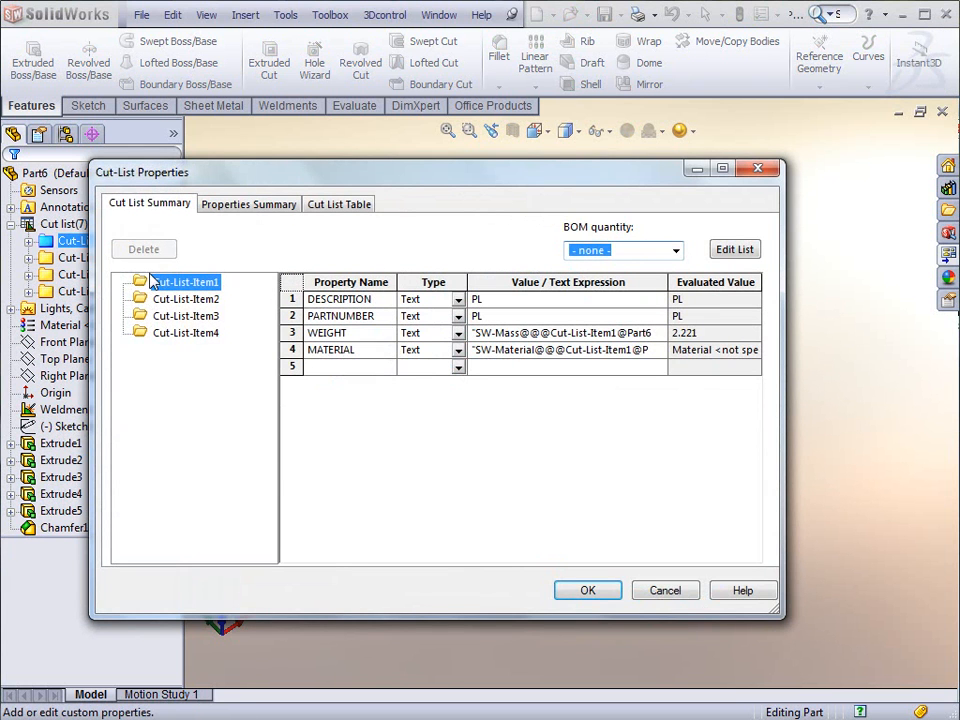
pyautogui.click(339, 203)
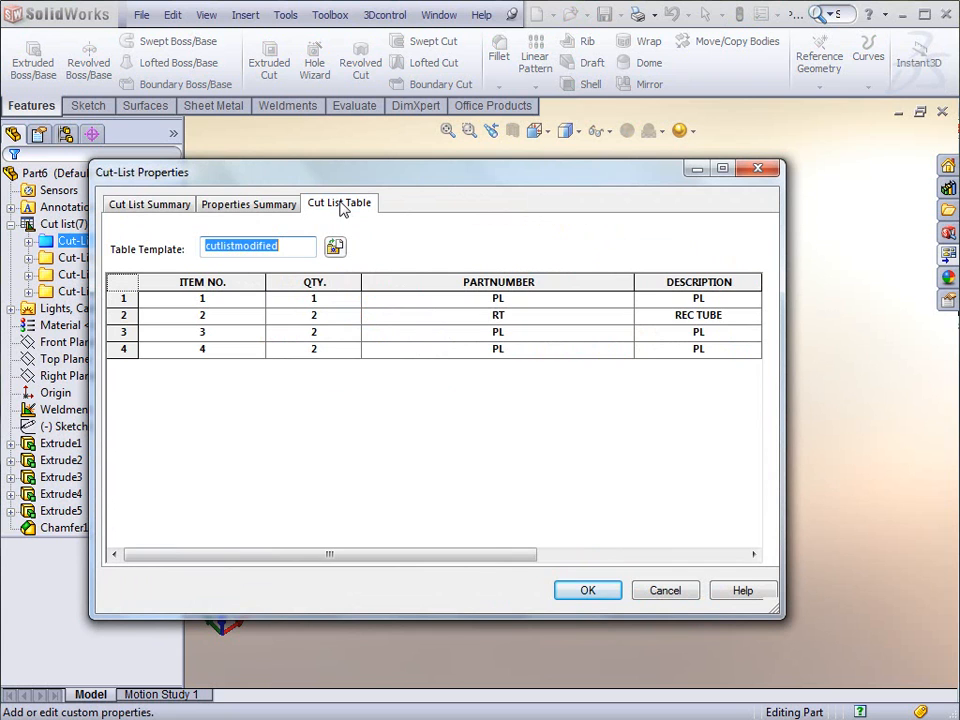
pyautogui.moveTo(603, 300)
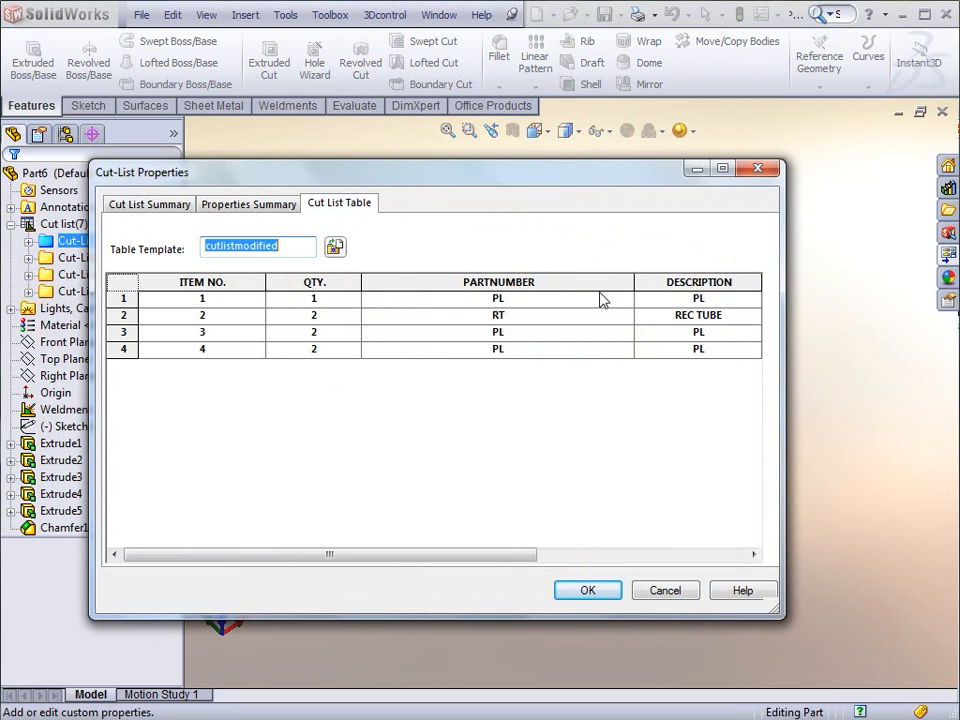
pyautogui.moveTo(217, 305)
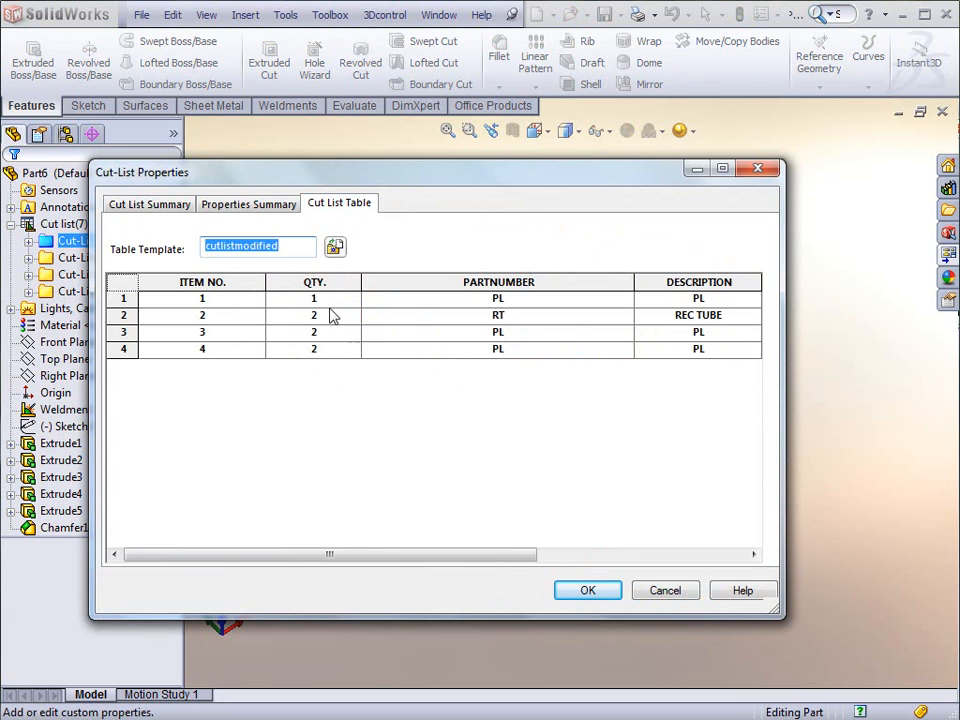
pyautogui.moveTo(752, 334)
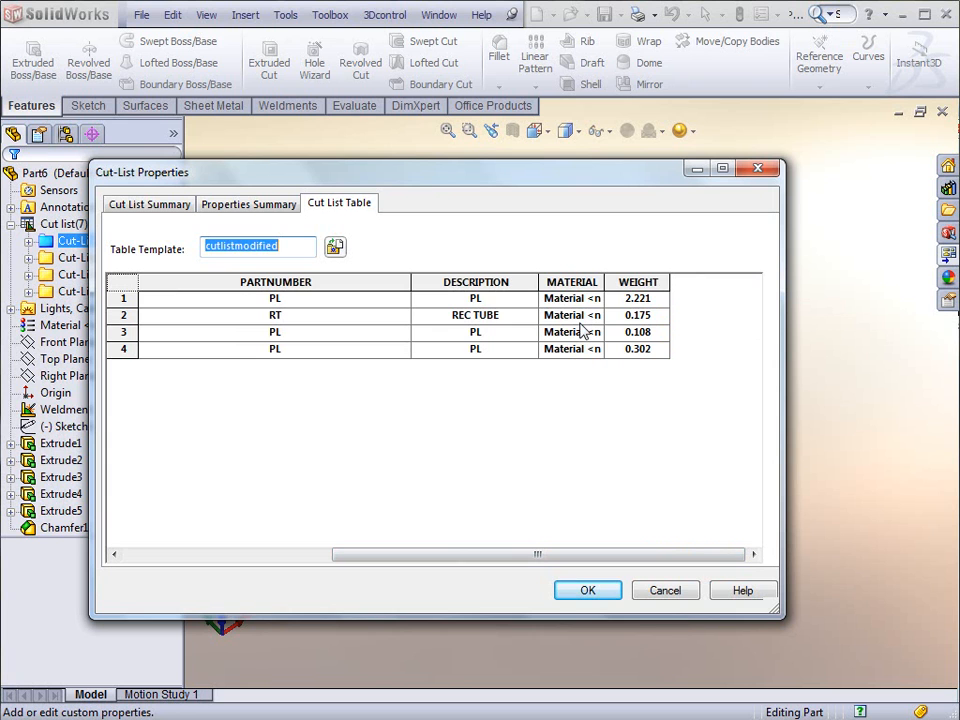
pyautogui.click(149, 203)
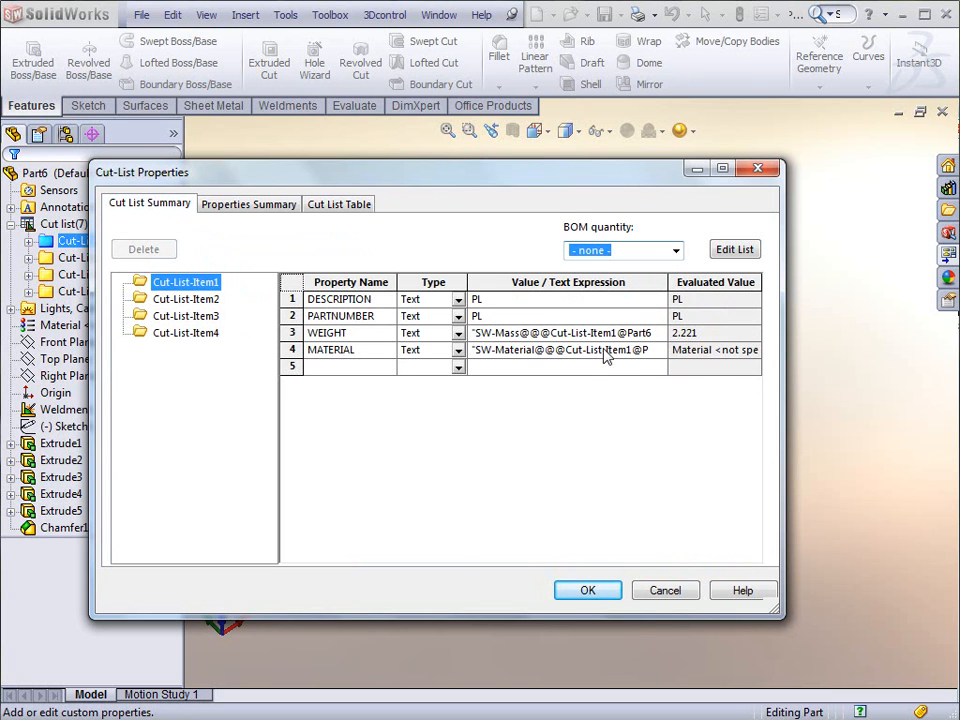
pyautogui.moveTo(665, 347)
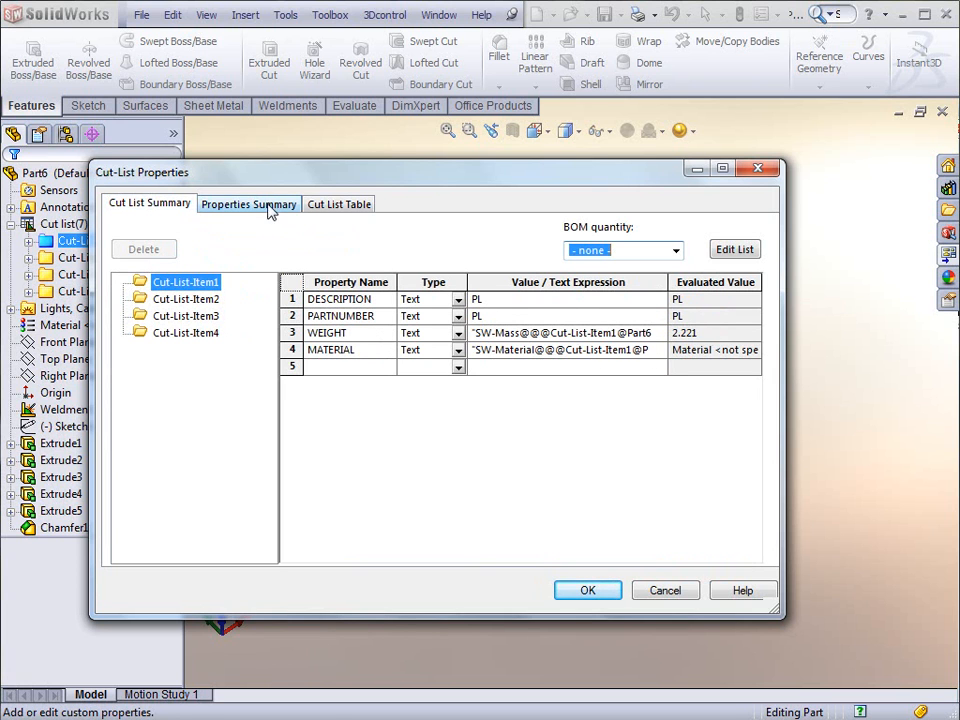
pyautogui.click(248, 204)
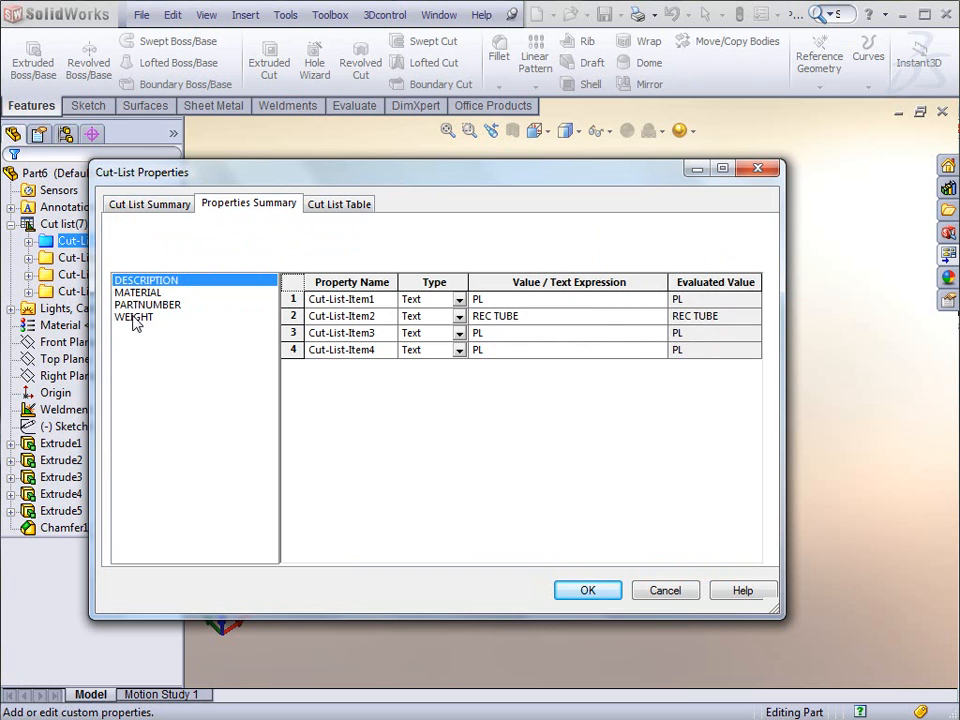
pyautogui.click(137, 291)
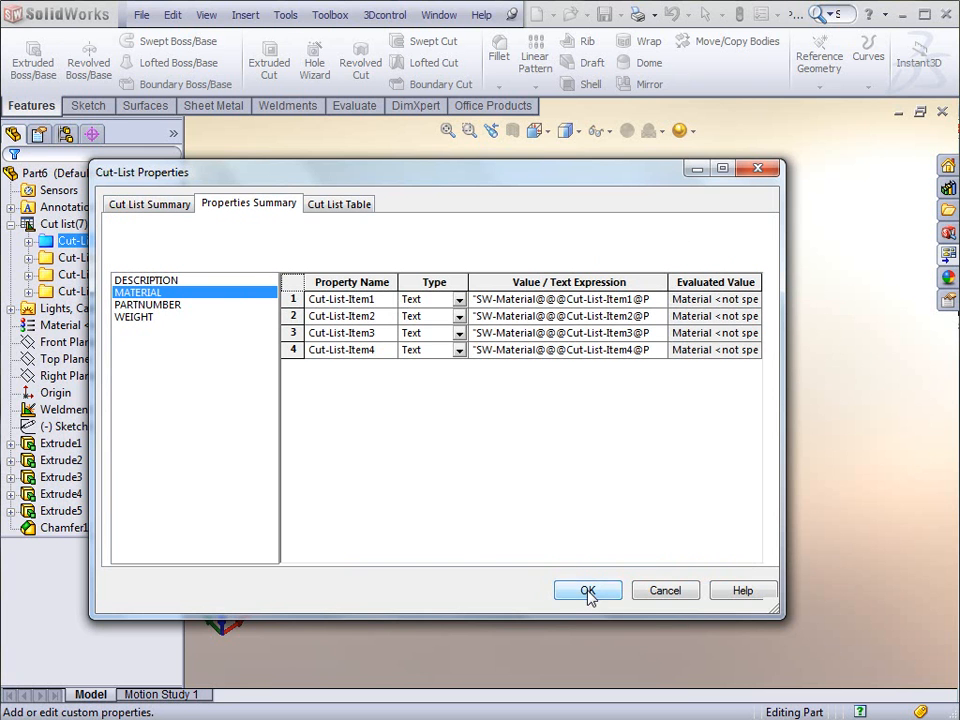
# Step: Close the cut list properties and assign Plain Carbon Steel to the whole part
pyautogui.click(587, 590)
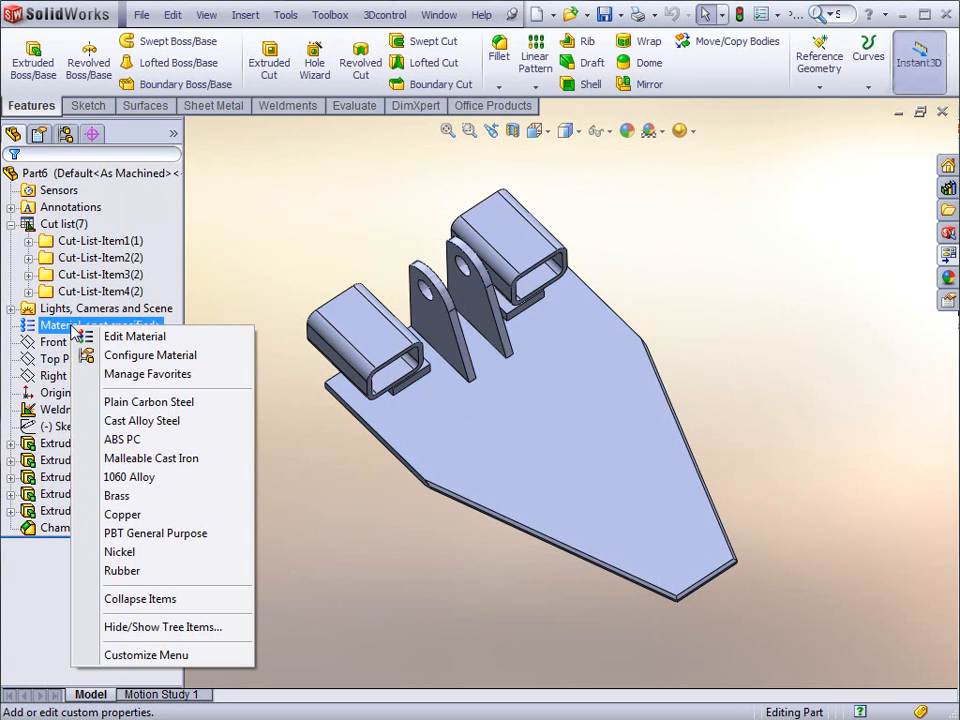
pyautogui.moveTo(135, 336)
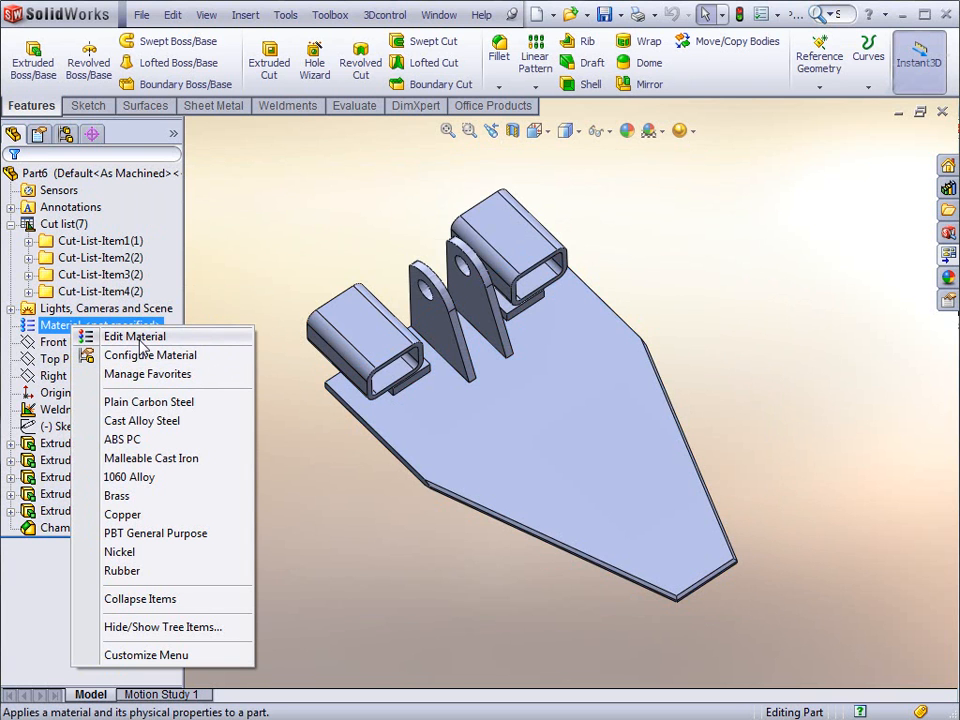
pyautogui.moveTo(151, 458)
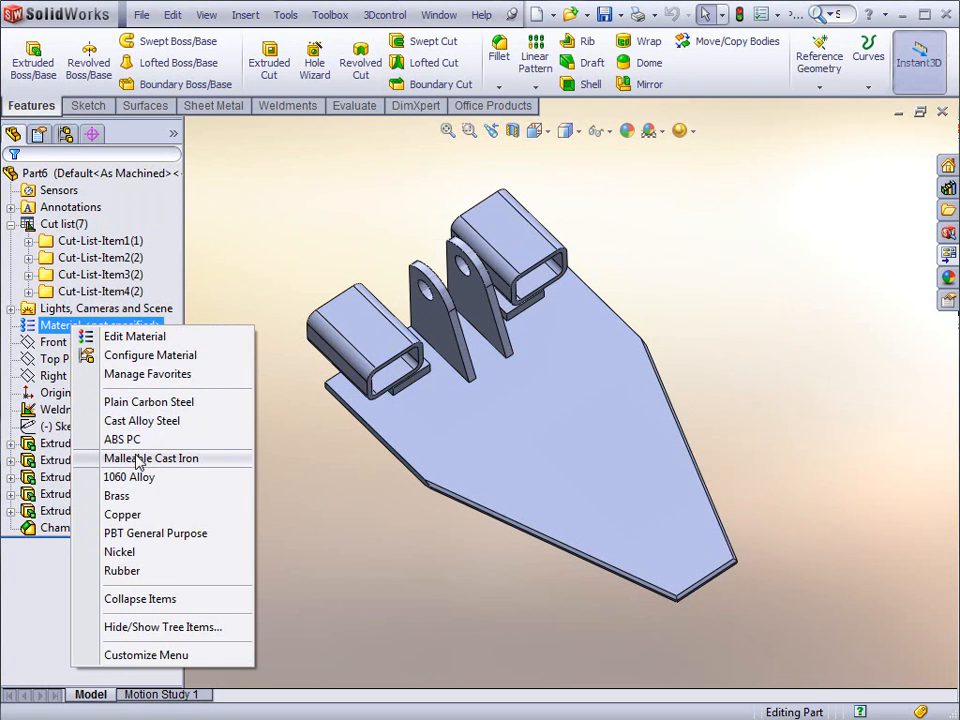
pyautogui.moveTo(148, 401)
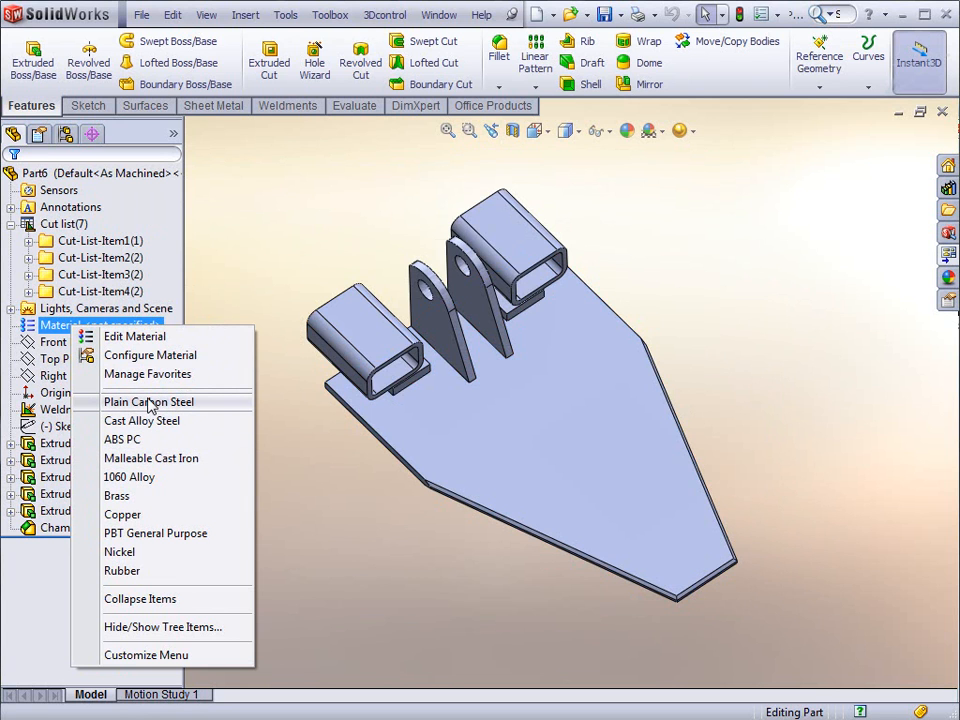
pyautogui.click(148, 401)
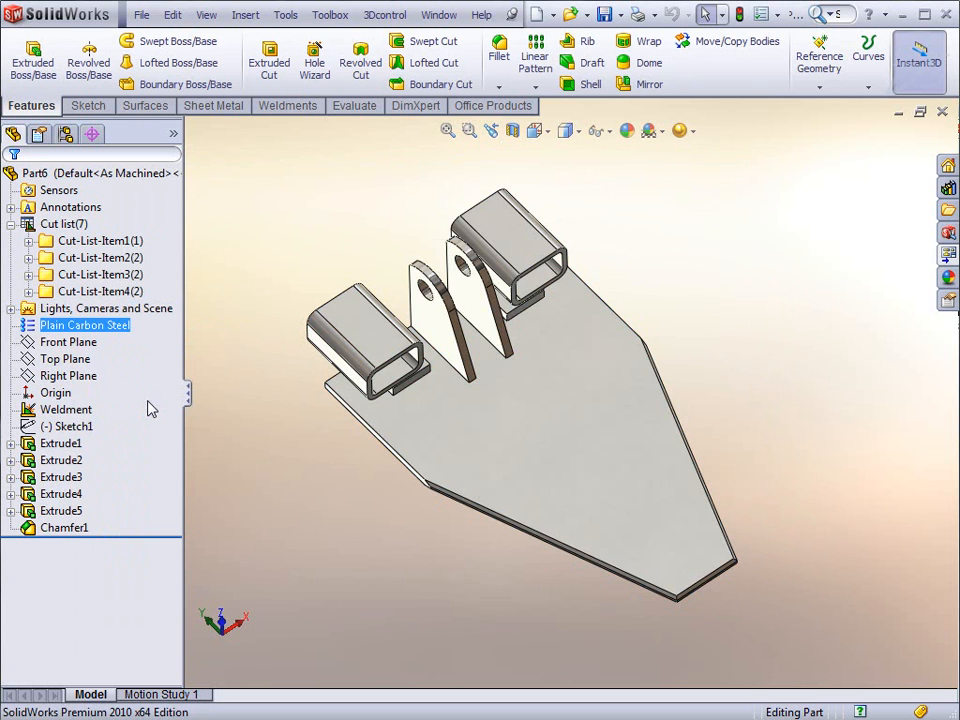
pyautogui.click(100, 241)
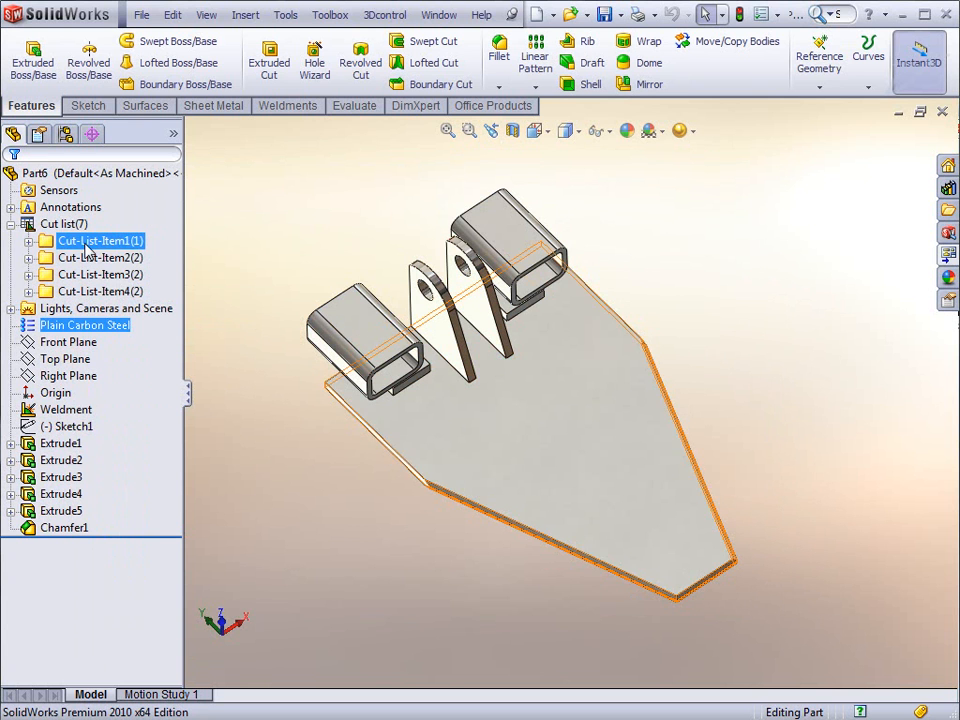
# Step: Reopen the cut-list properties summary and compare MATERIAL then PARTNUMBER for all four items
pyautogui.rightClick(97, 240)
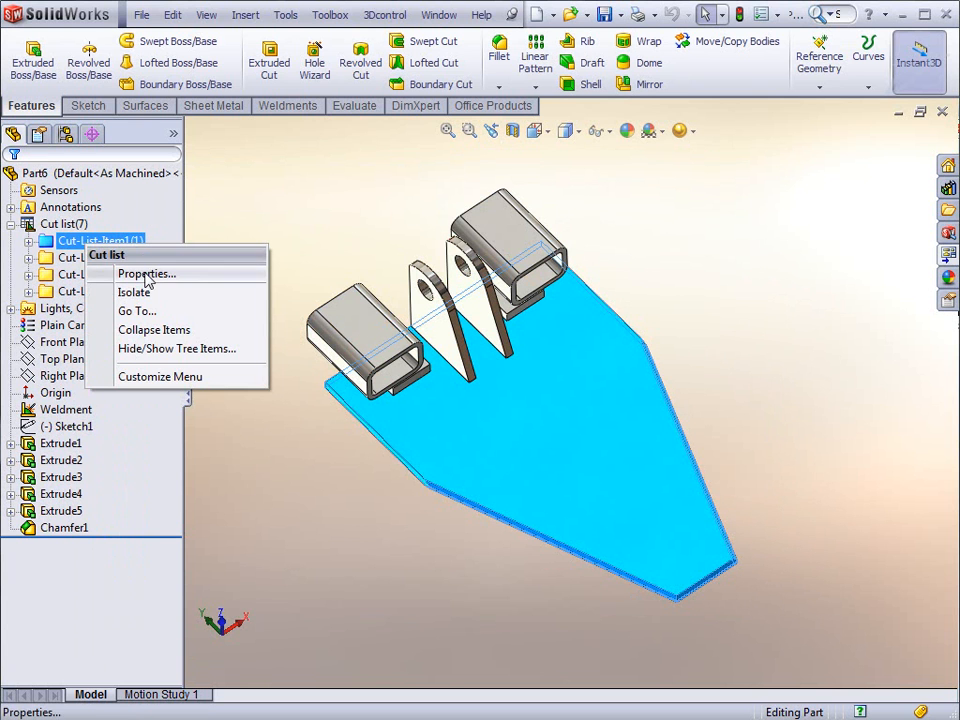
pyautogui.click(146, 273)
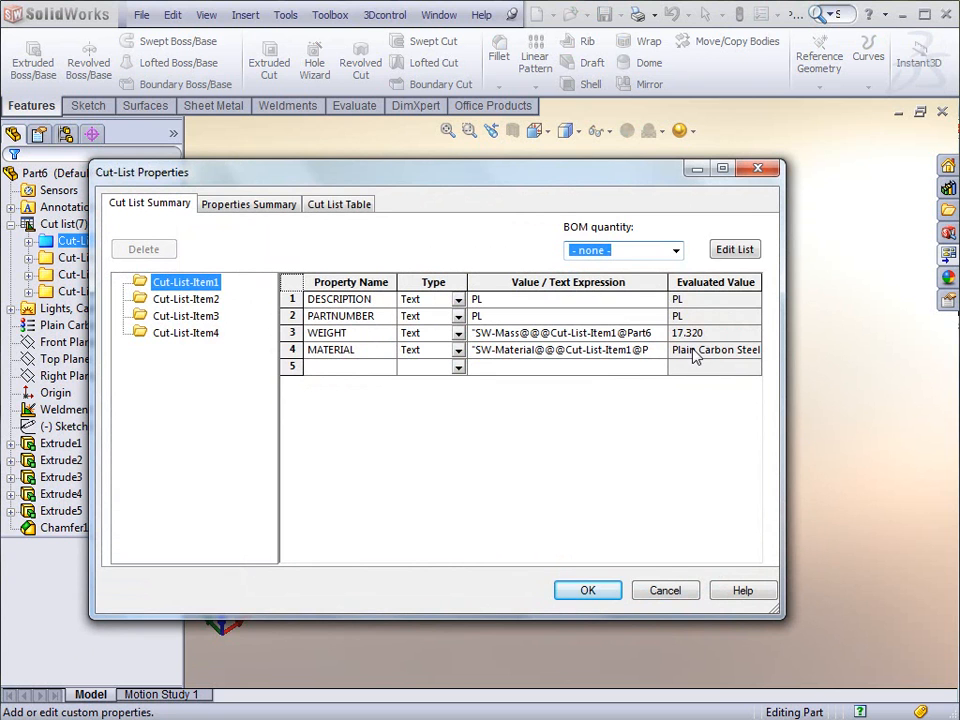
pyautogui.click(248, 203)
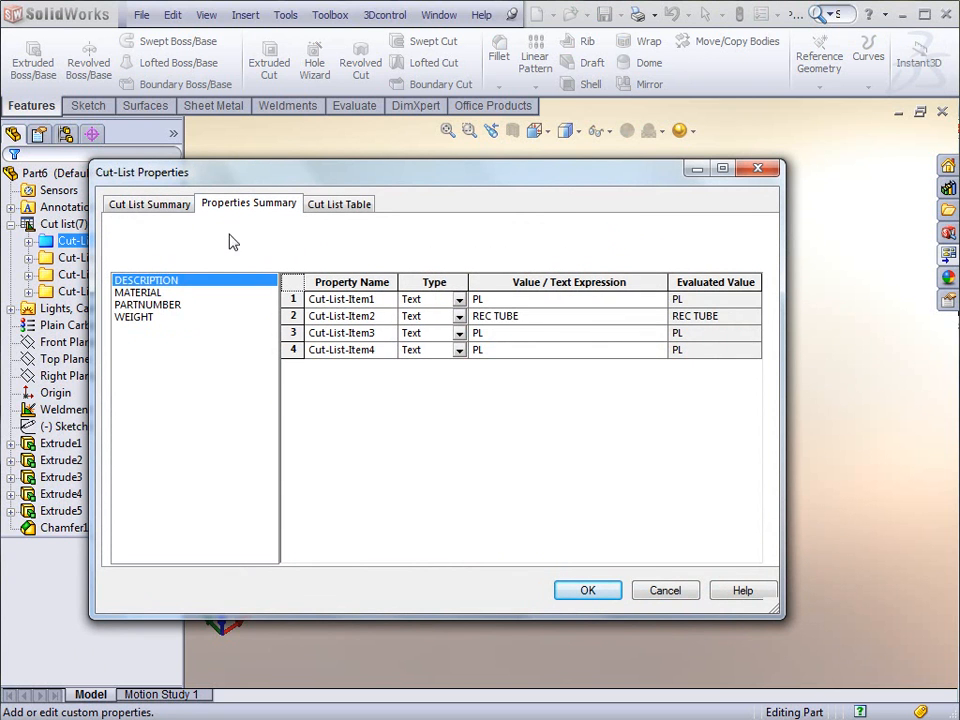
pyautogui.click(137, 292)
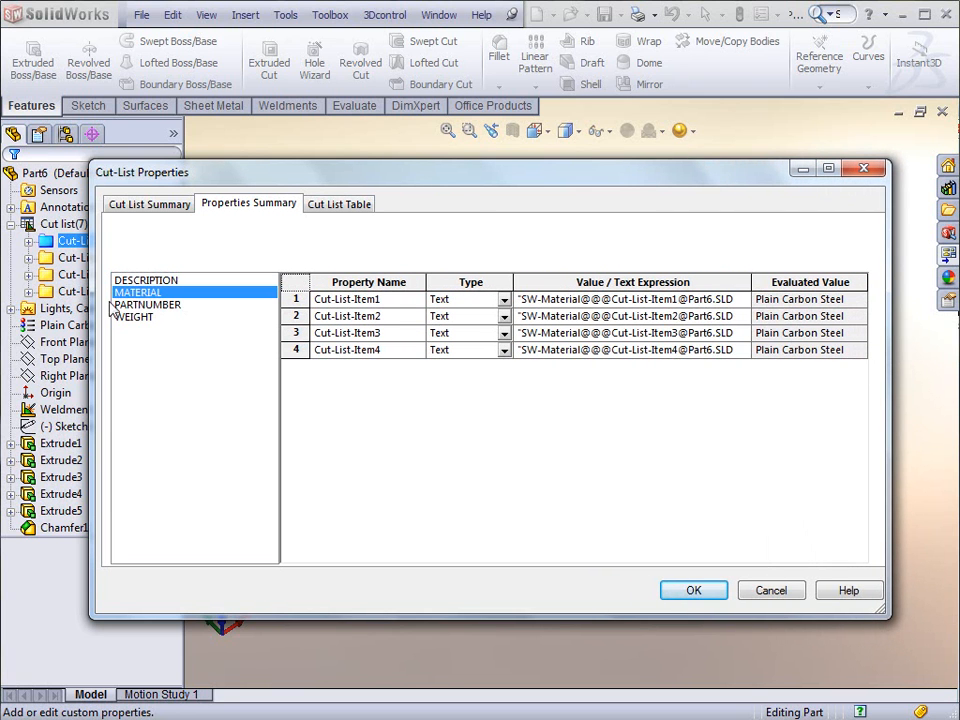
pyautogui.click(147, 304)
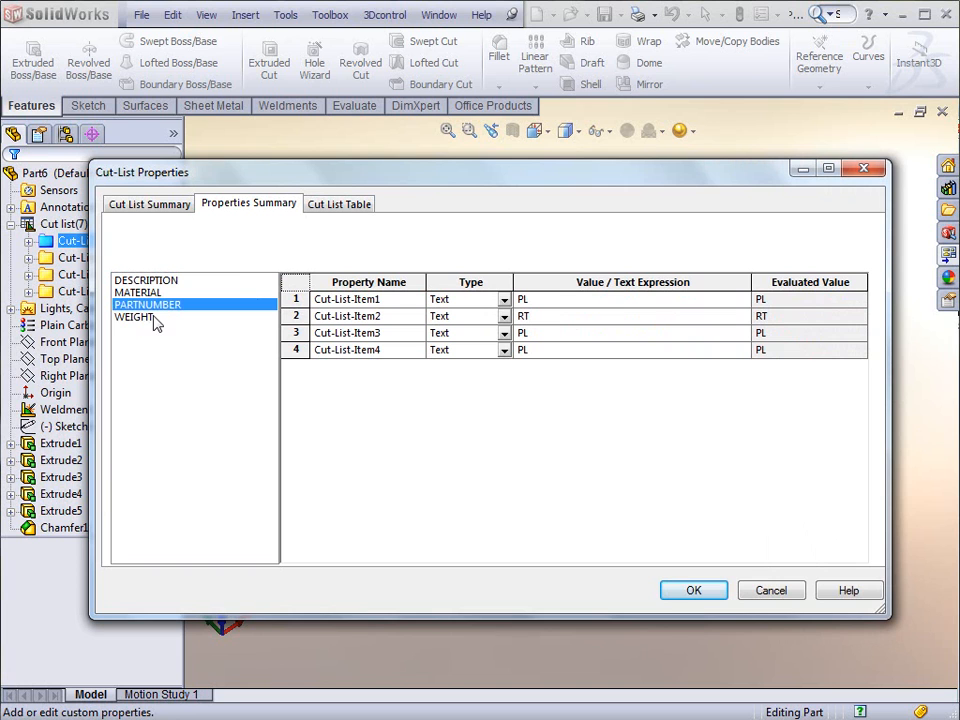
pyautogui.moveTo(557, 312)
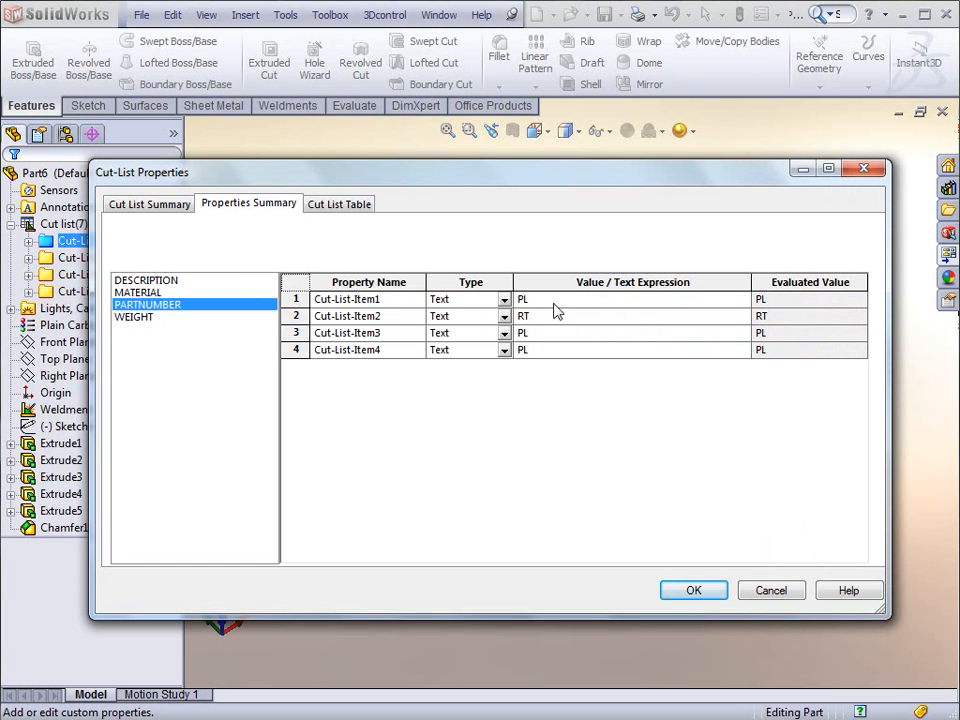
pyautogui.moveTo(548, 302)
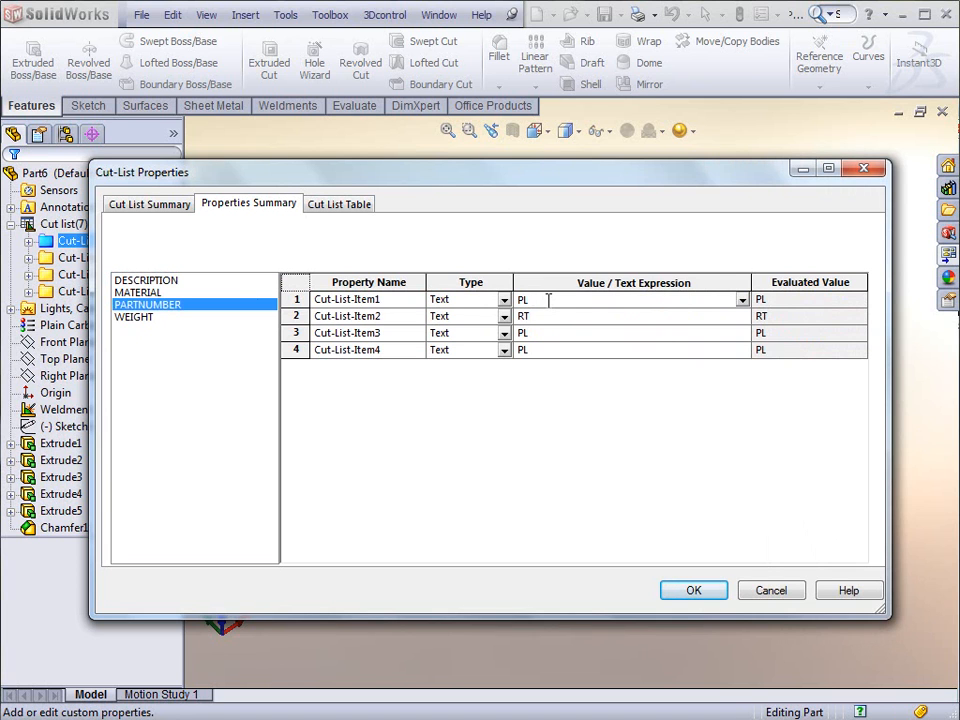
# Step: Enter part numbers PL 123, RT 124, PL 125 and PL126 for the four items and review their descriptions
pyautogui.write('123')
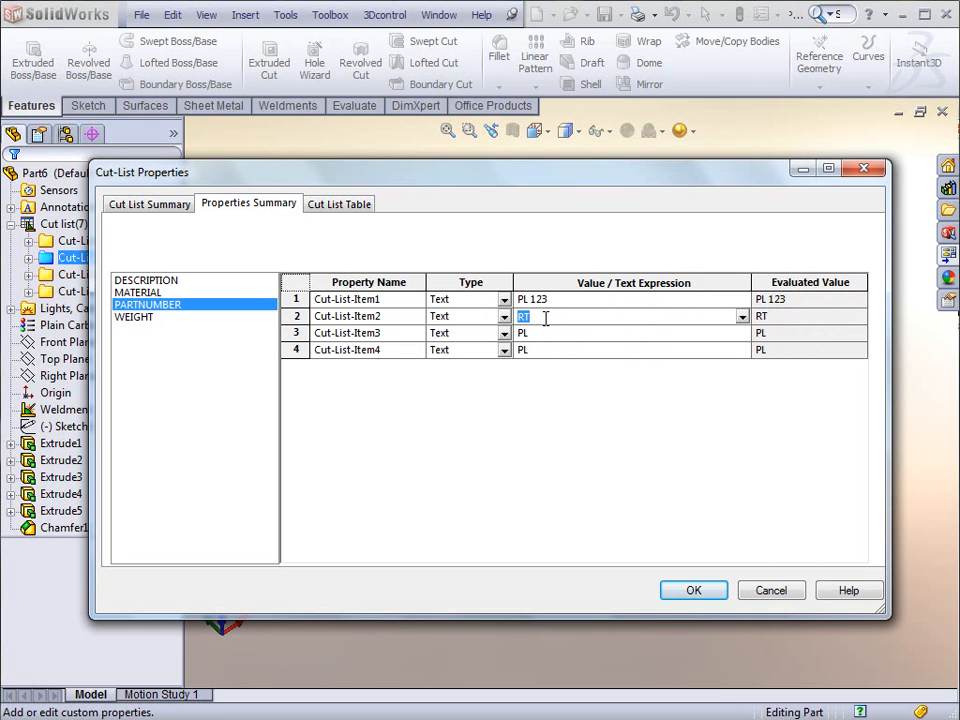
pyautogui.write('1')
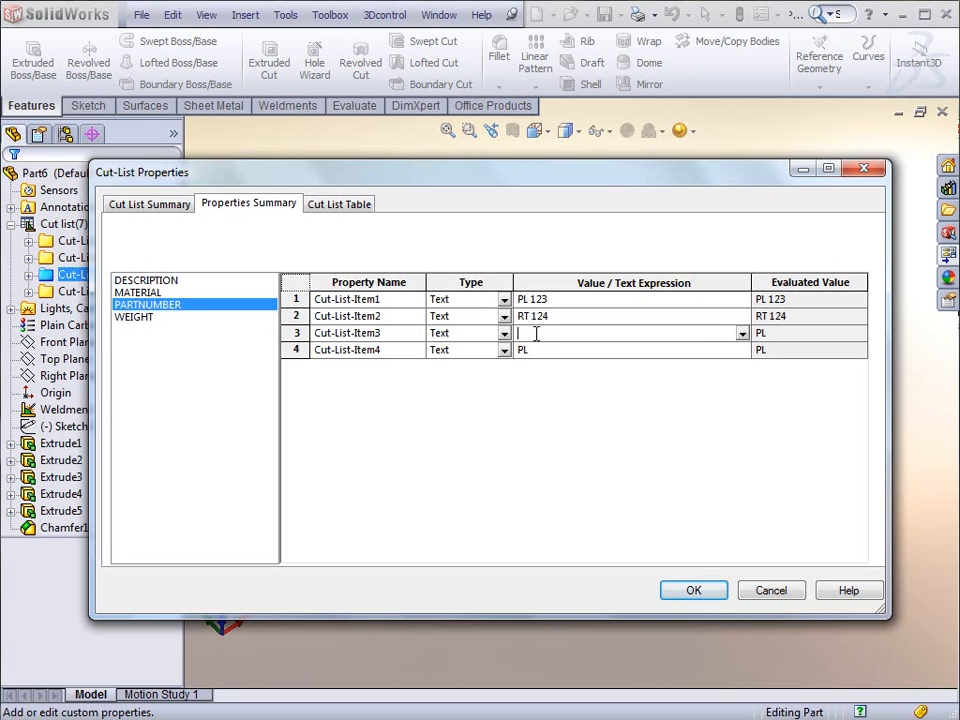
pyautogui.write('PL 125')
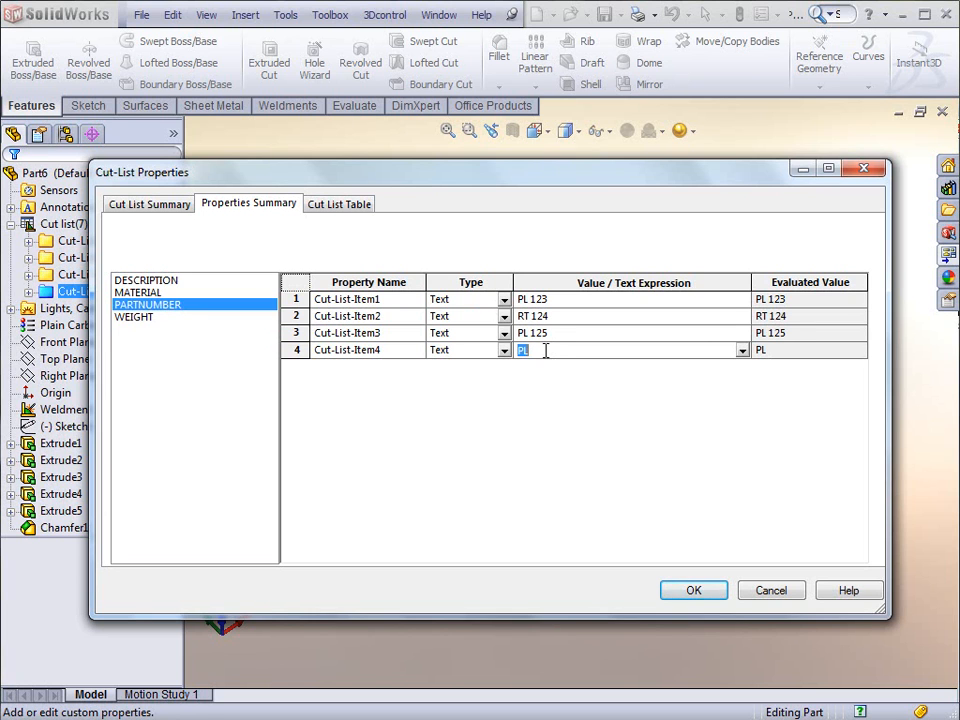
pyautogui.write('12')
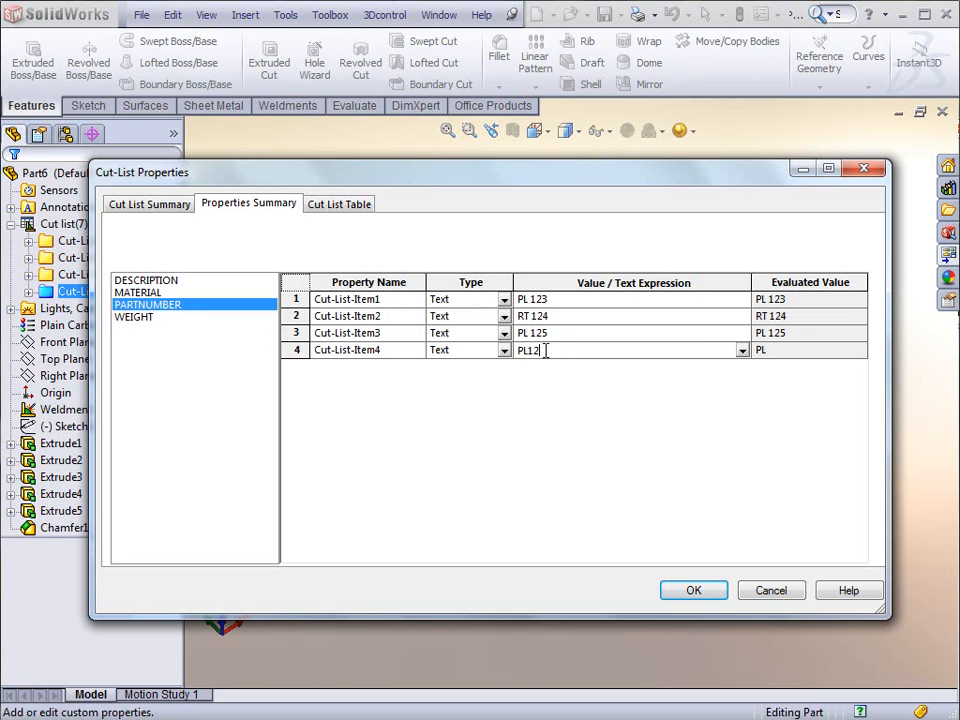
pyautogui.write('6')
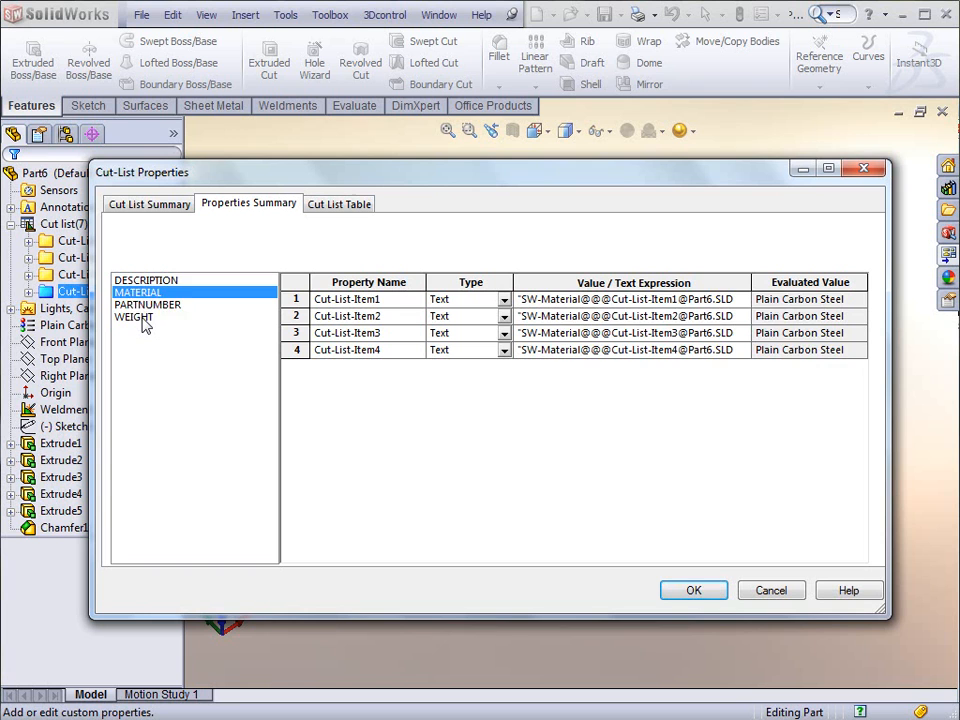
pyautogui.click(146, 280)
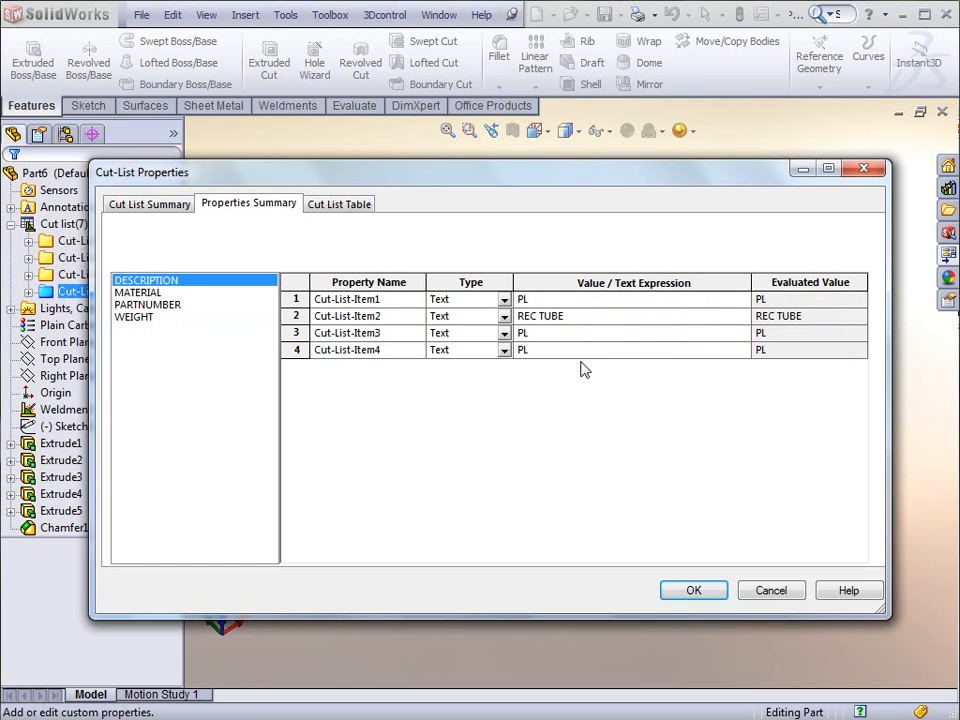
pyautogui.moveTo(568, 345)
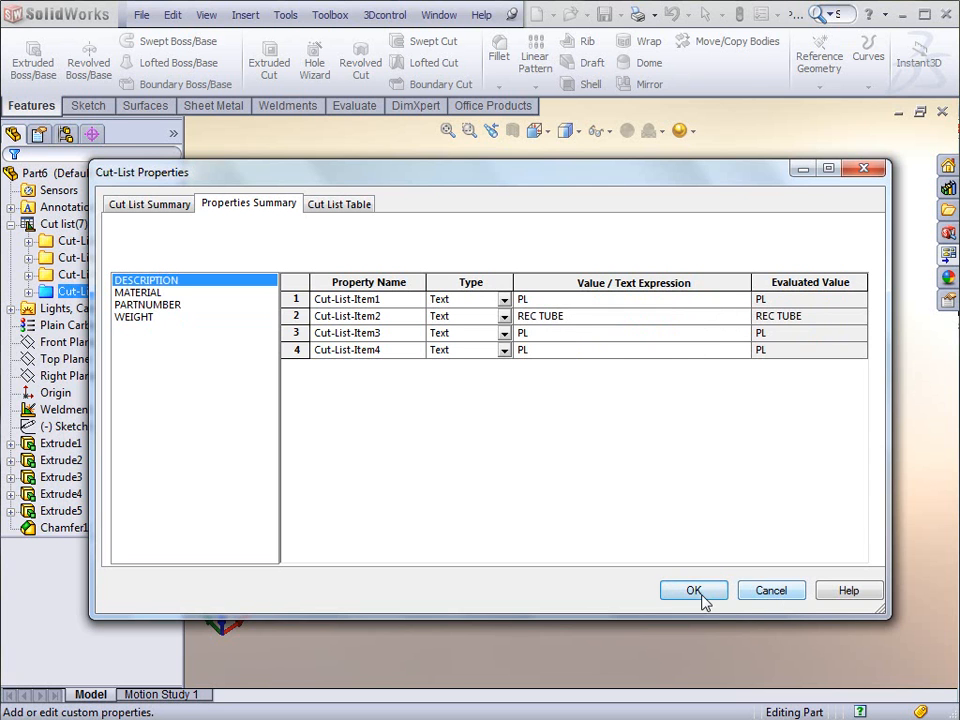
# Step: Apply the cut-list changes and create a new drawing on a C (ANSI) Landscape sheet
pyautogui.click(694, 590)
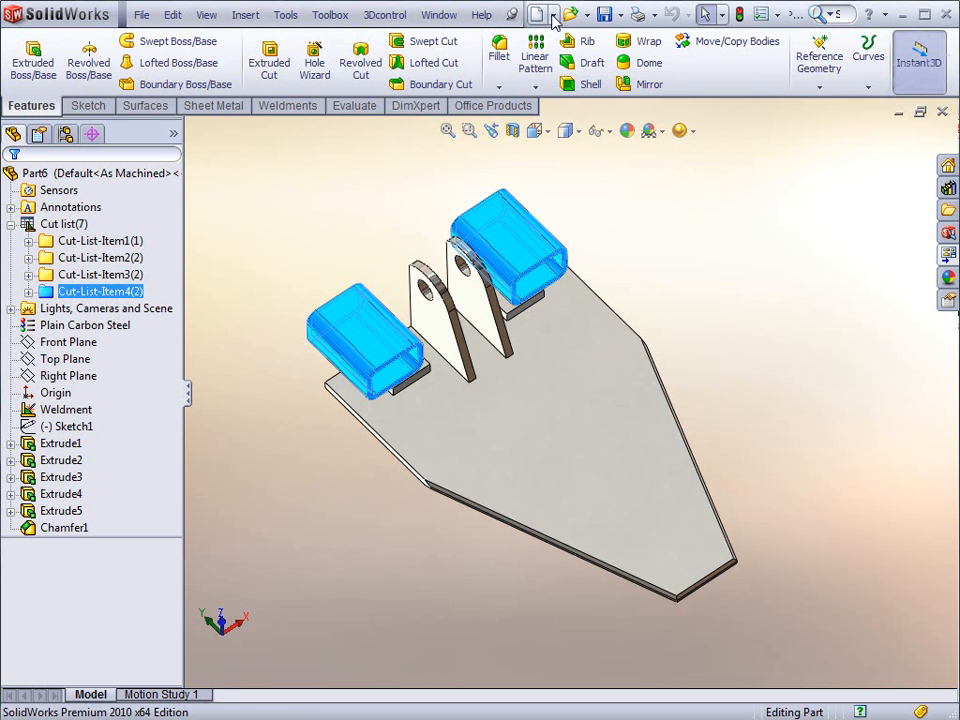
pyautogui.click(539, 14)
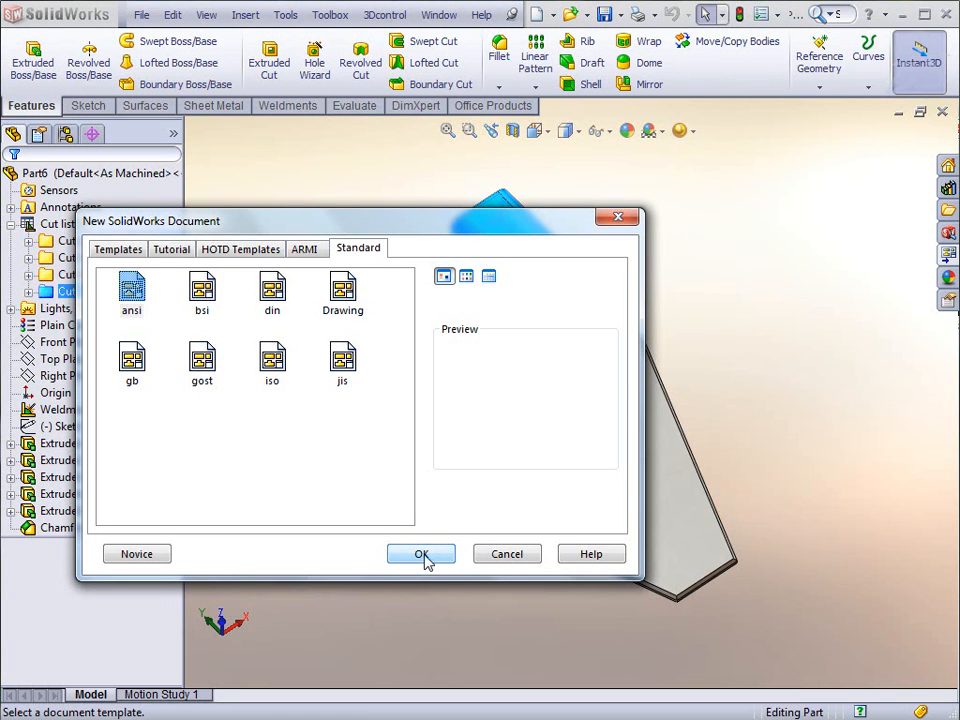
pyautogui.click(421, 554)
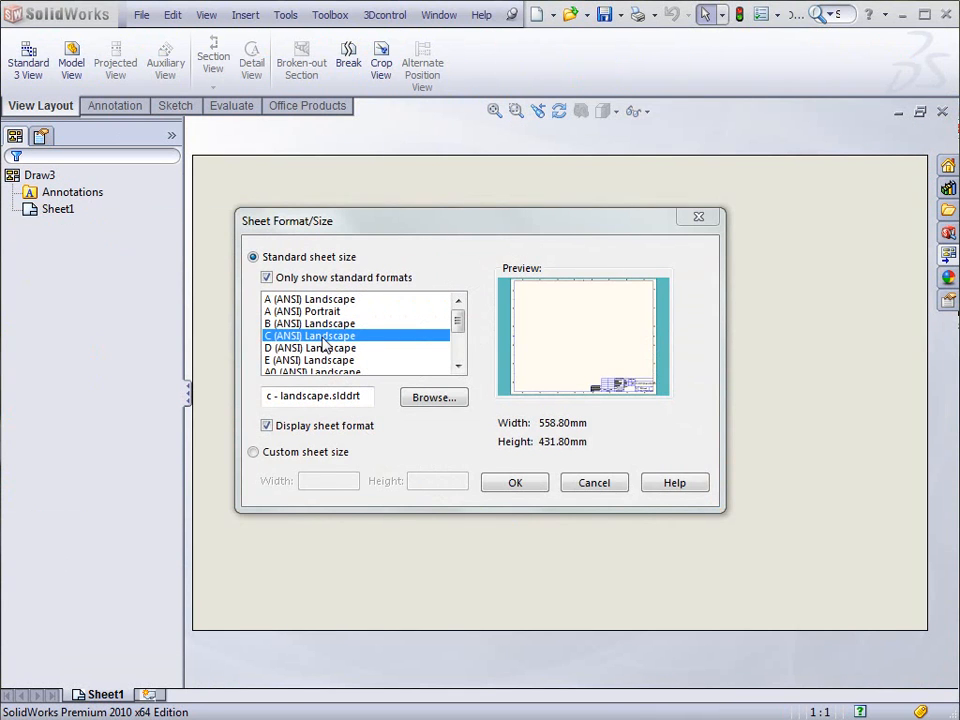
pyautogui.click(515, 482)
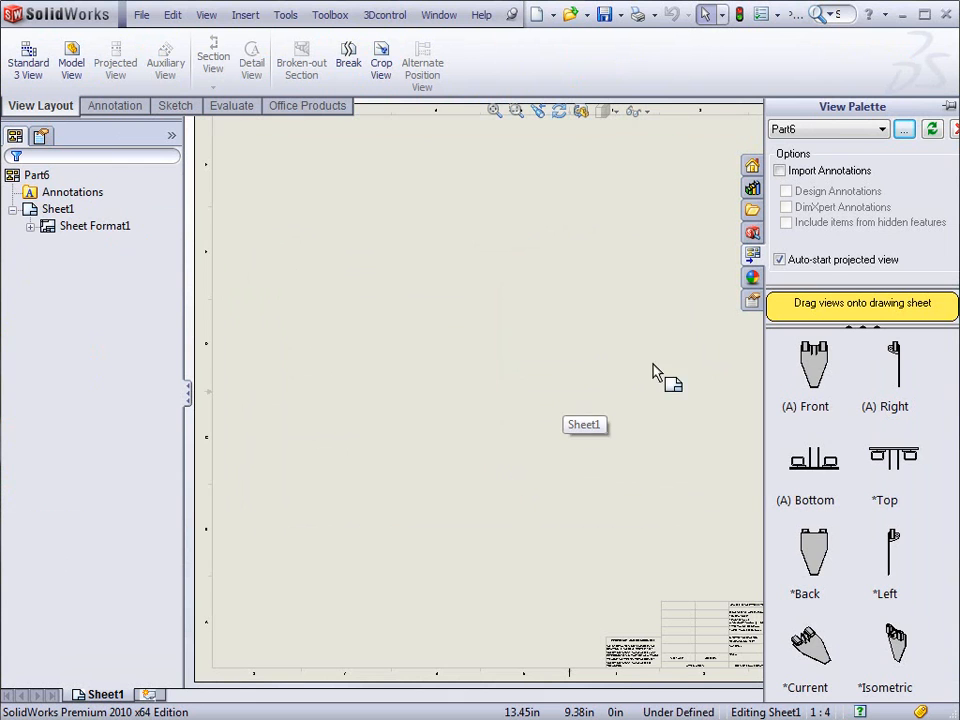
pyautogui.moveTo(862, 350)
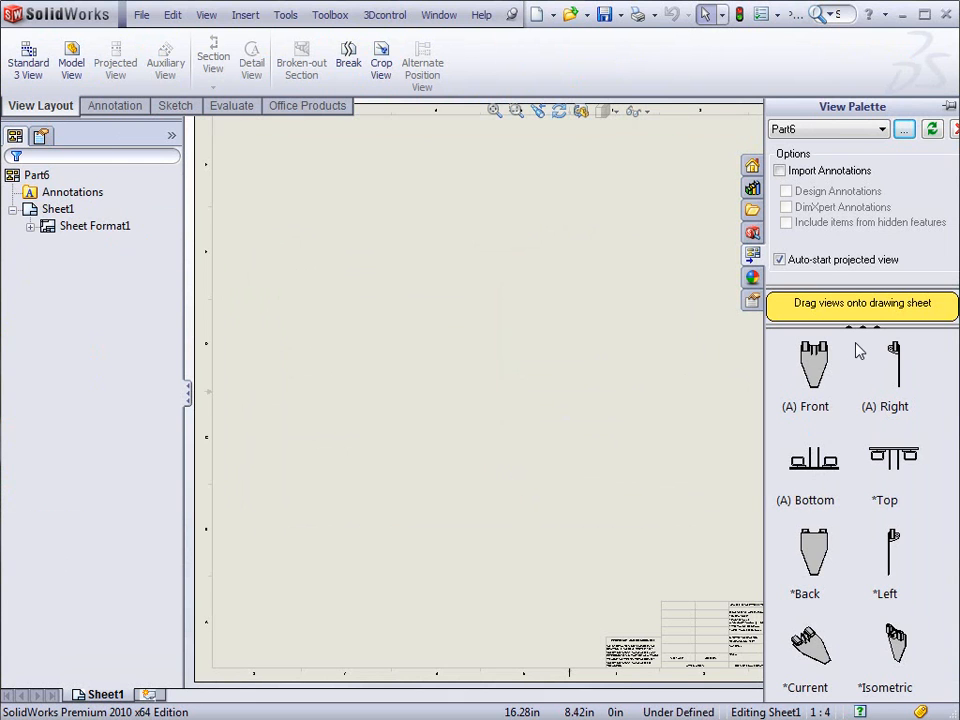
# Step: Drag the bracket's Front view from the View Palette onto the sheet
pyautogui.click(813, 370)
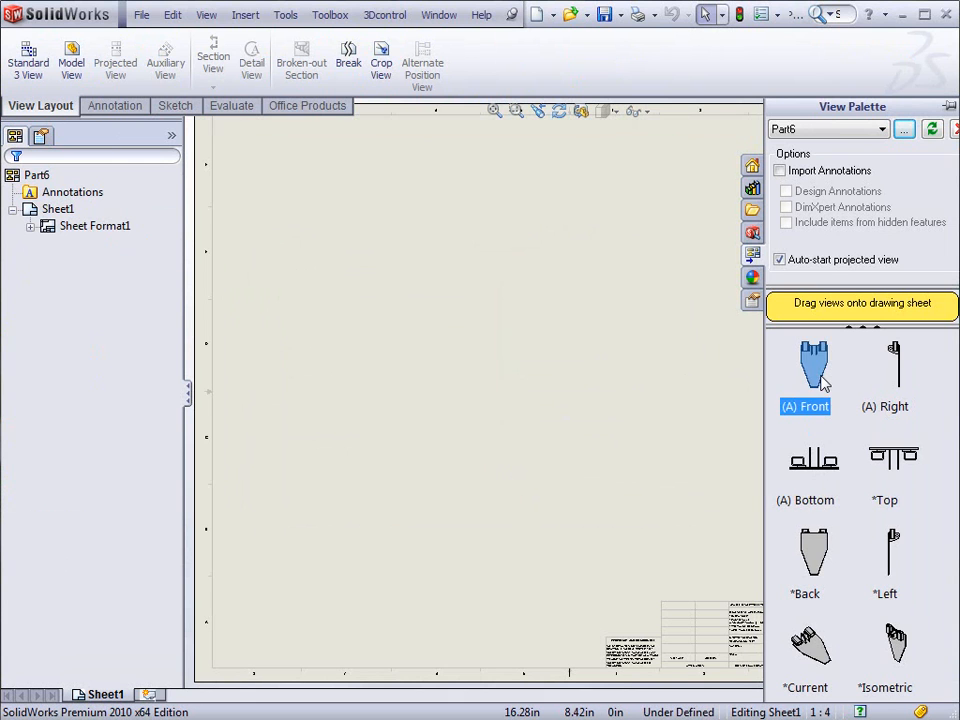
pyautogui.moveTo(814, 370); pyautogui.dragTo(407, 470)
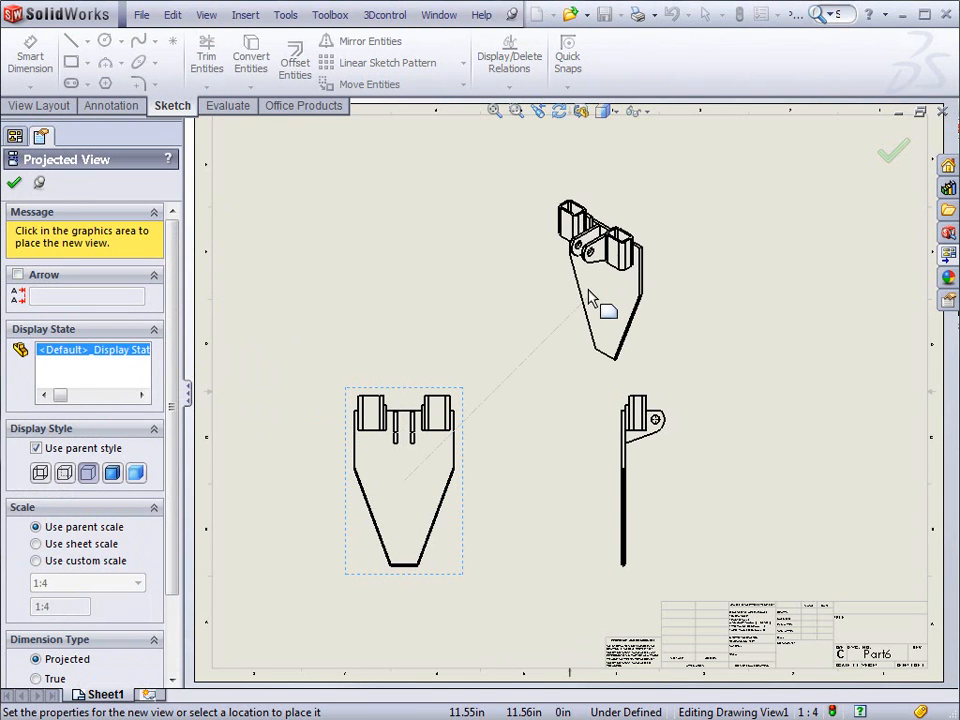
pyautogui.moveTo(750, 360)
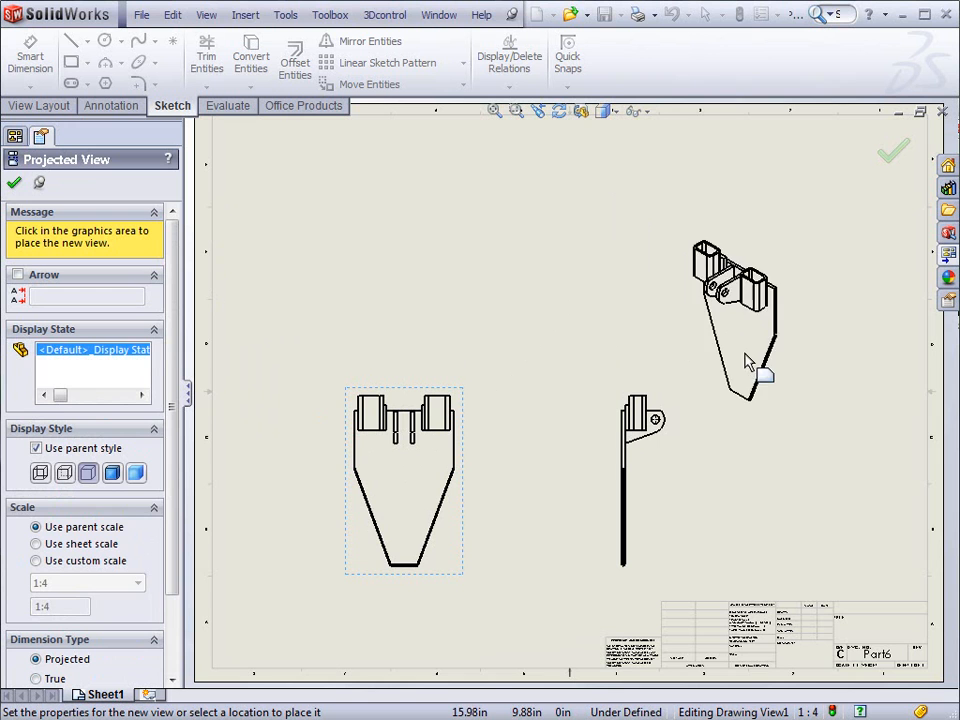
pyautogui.moveTo(535, 390)
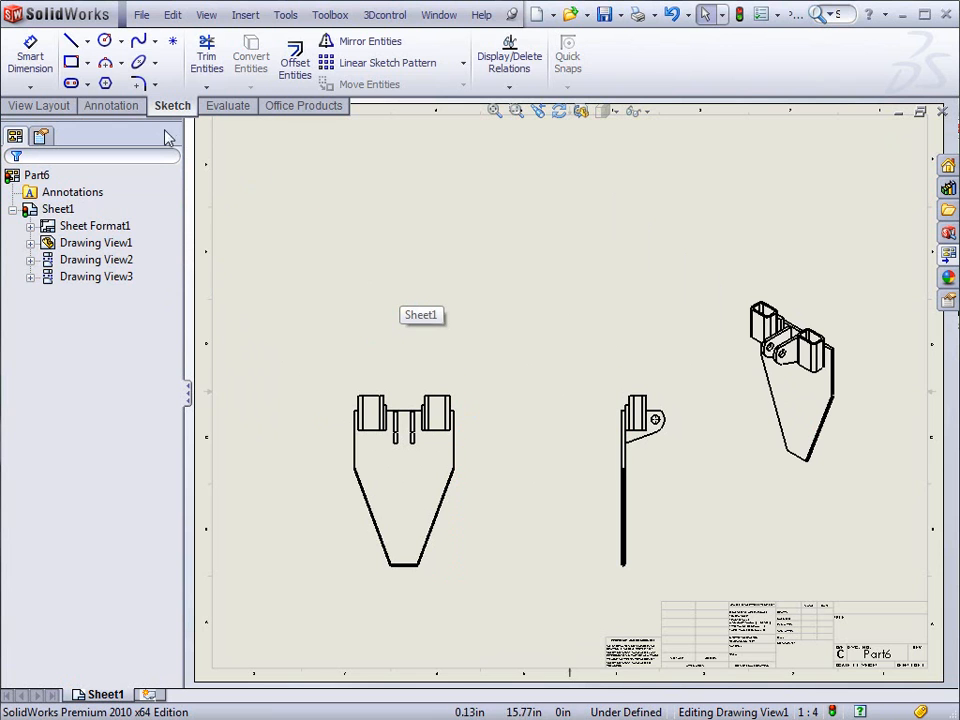
# Step: Insert a Weldment Cut List table from the Annotation tools based on the front view
pyautogui.click(112, 105)
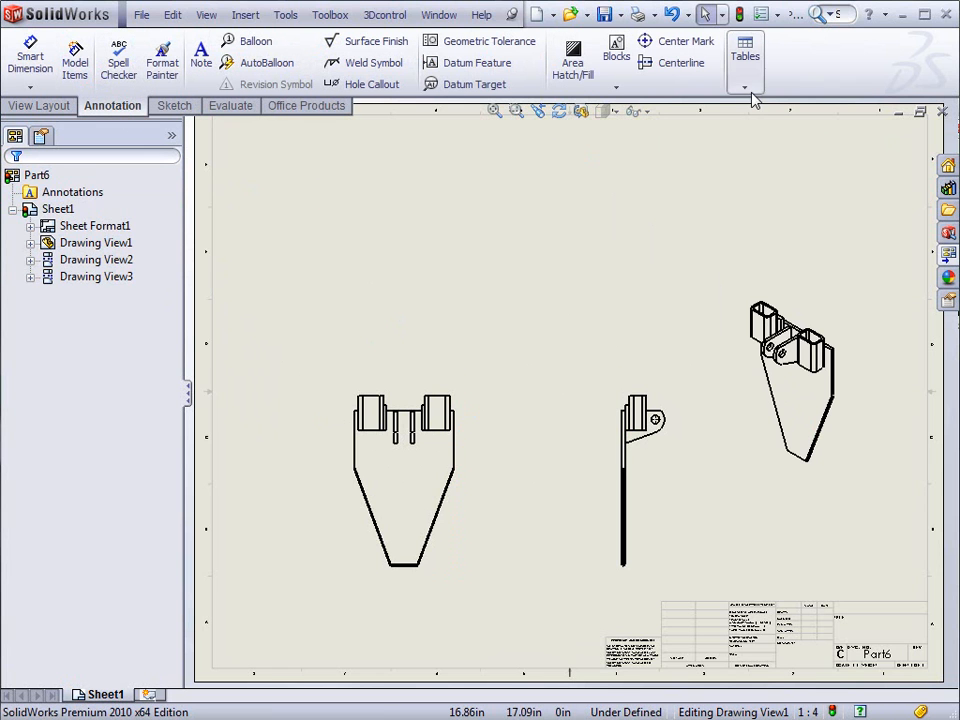
pyautogui.click(745, 73)
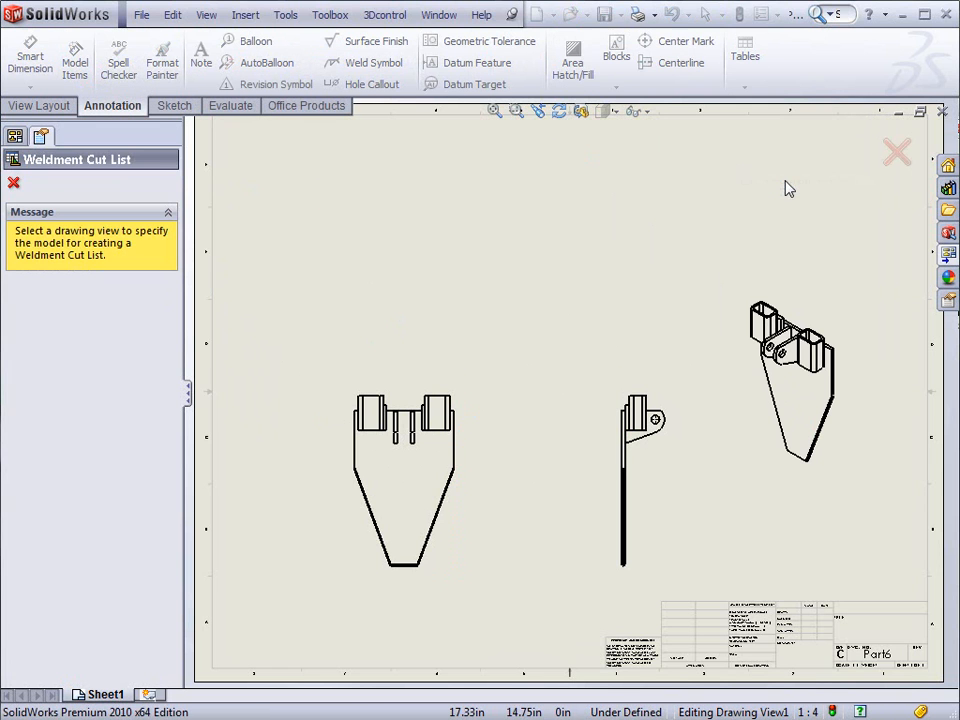
pyautogui.click(403, 478)
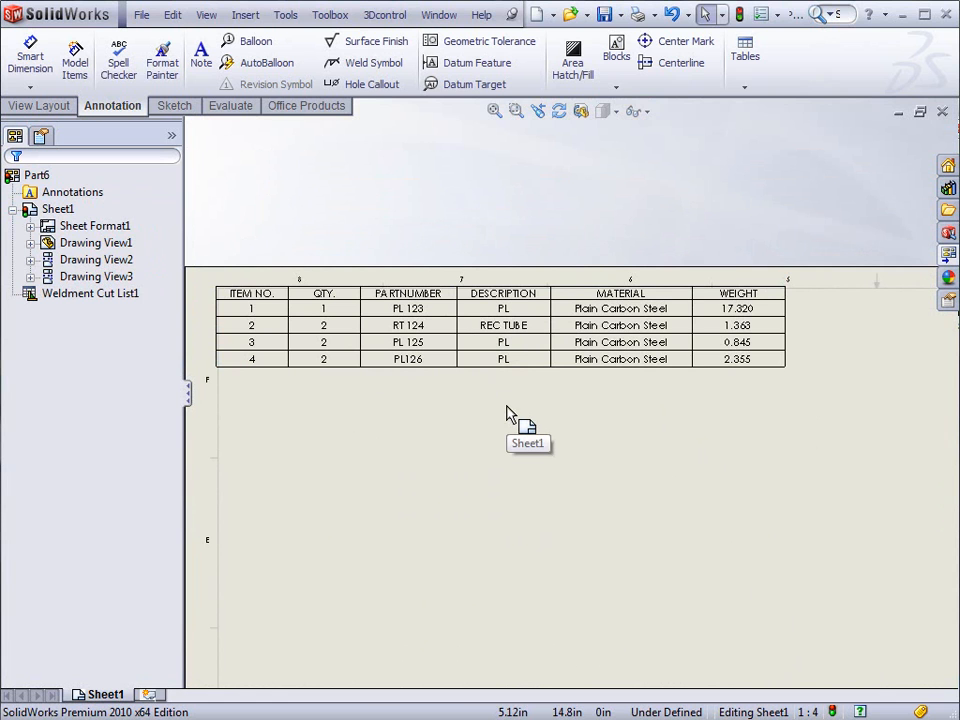
pyautogui.moveTo(343, 415)
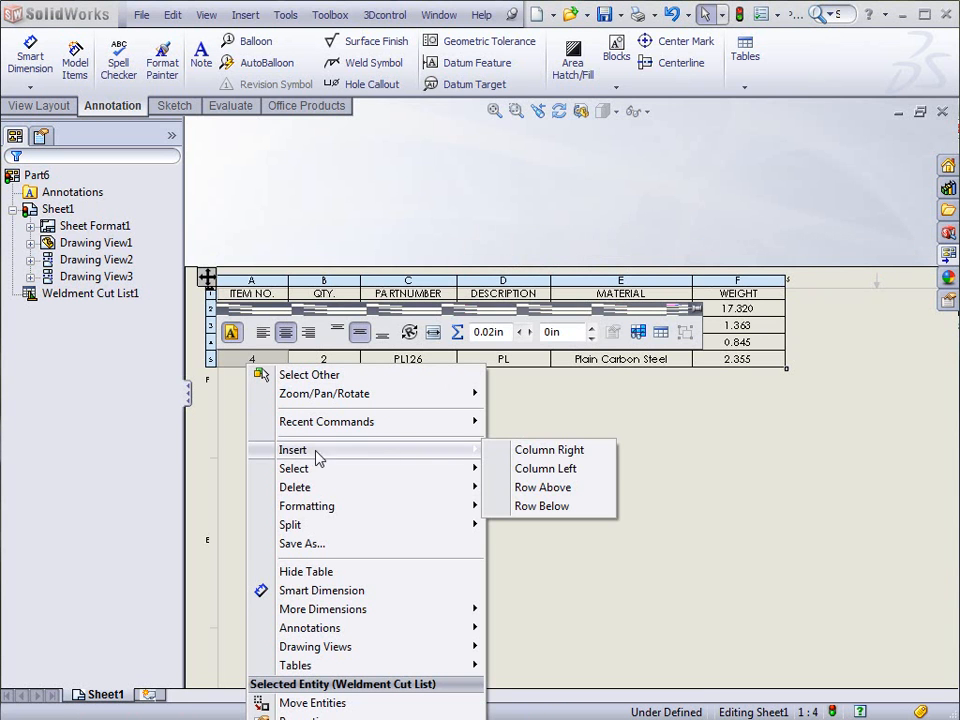
# Step: Insert a row below the last item and label it 'Totals'
pyautogui.click(541, 505)
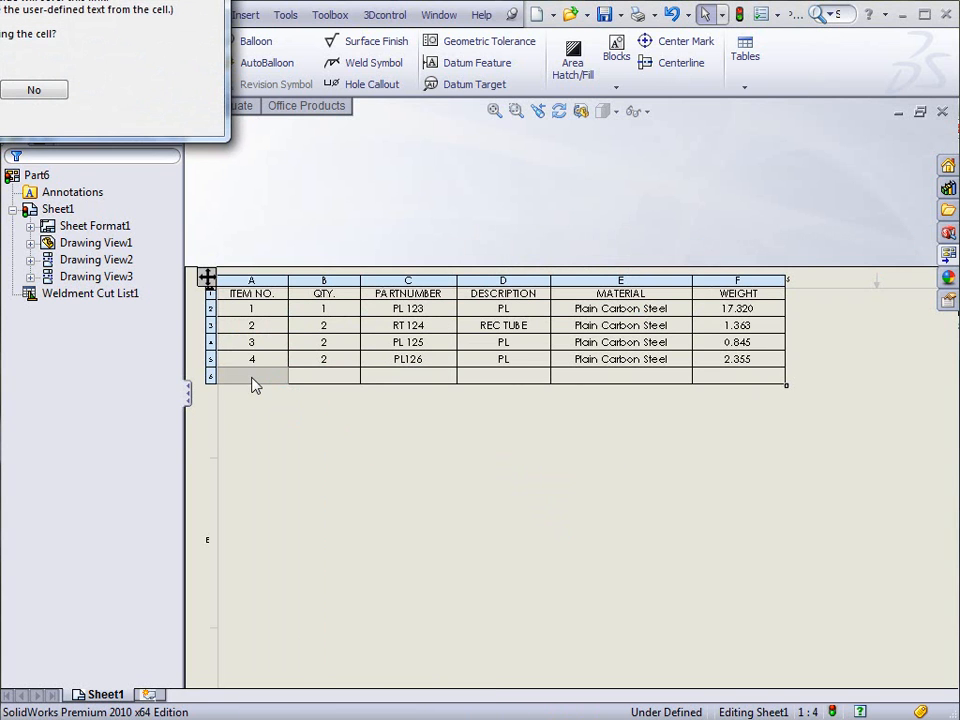
pyautogui.click(34, 90)
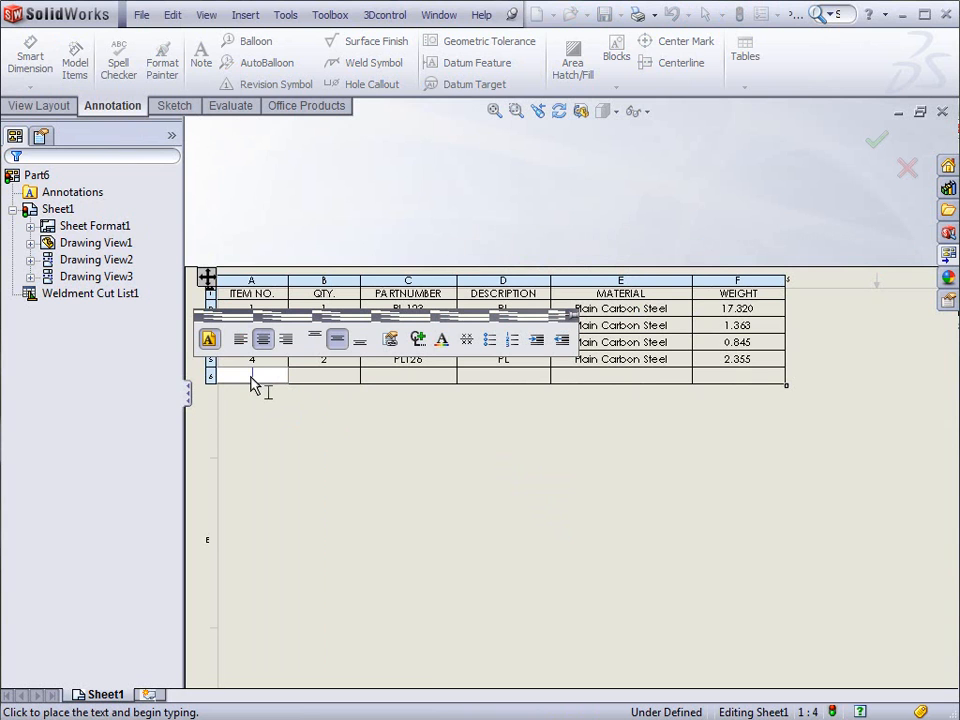
pyautogui.write('Totals')
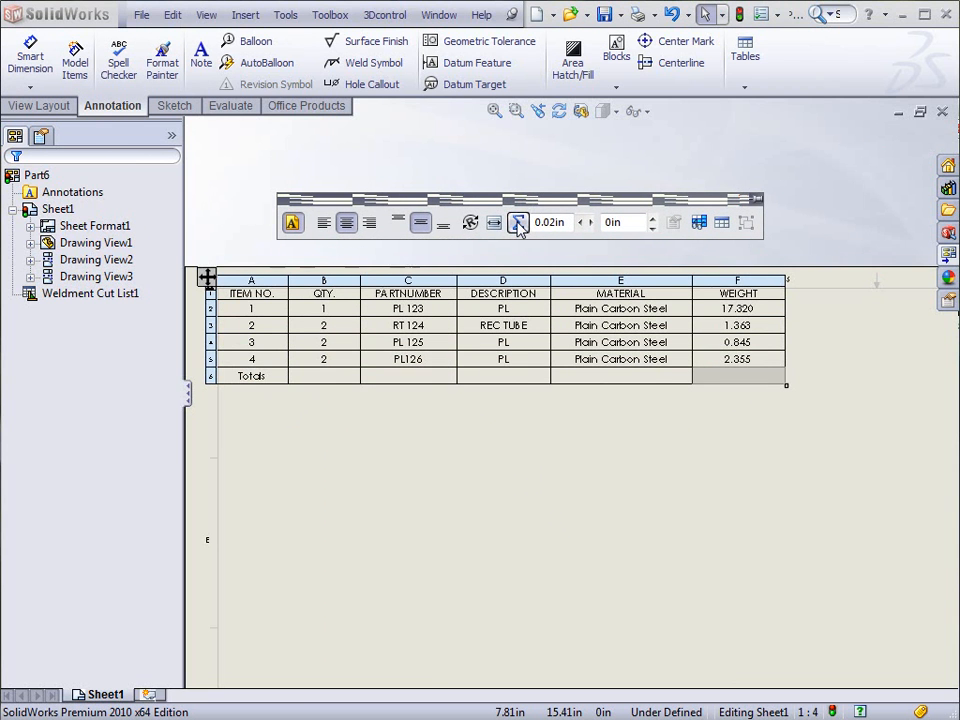
# Step: Put the equation SUM(F2:F5) in the Totals weight cell, giving about 21.88
pyautogui.click(518, 222)
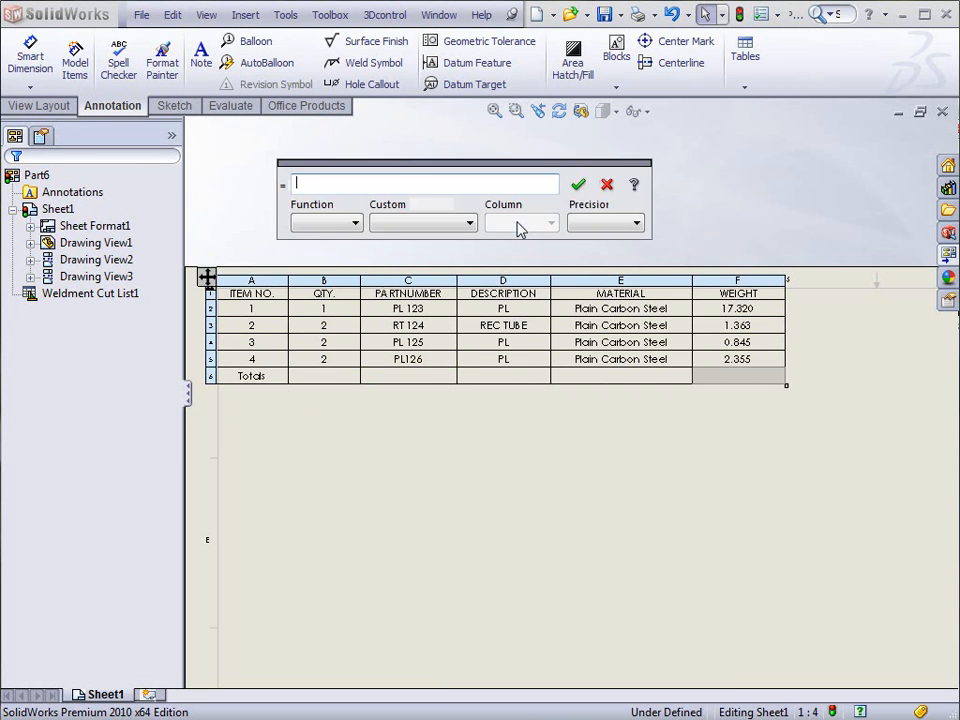
pyautogui.click(422, 222)
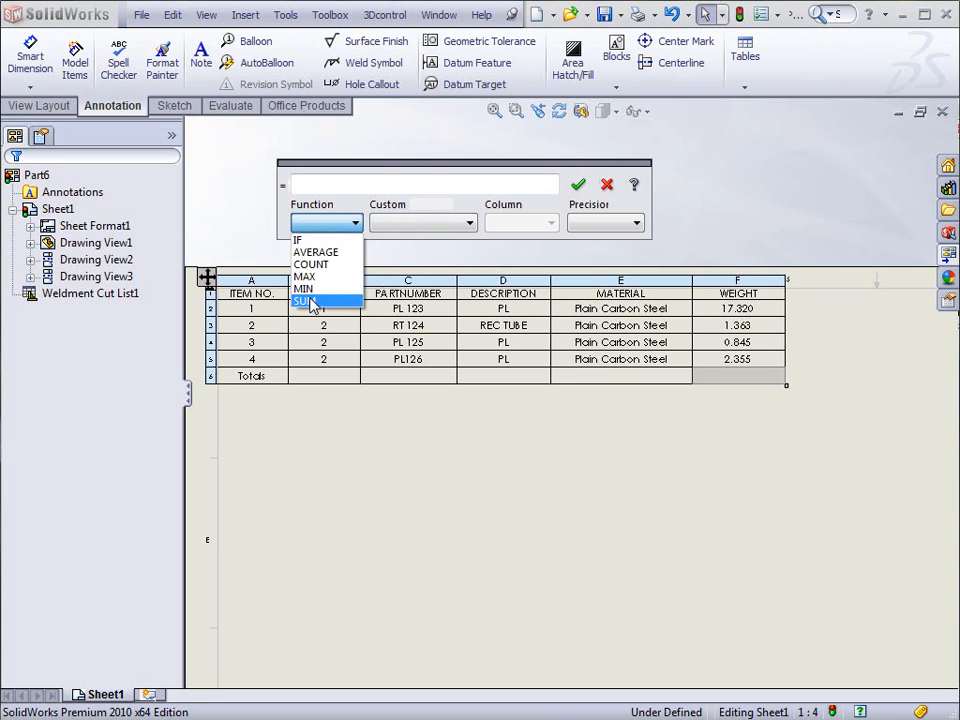
pyautogui.click(307, 301)
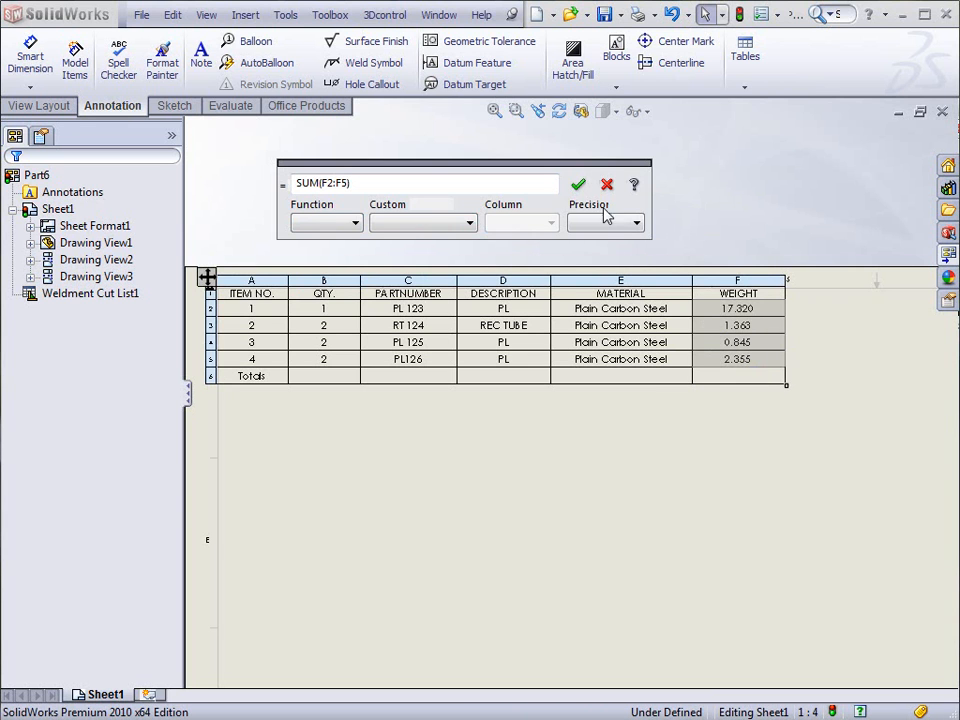
pyautogui.click(578, 184)
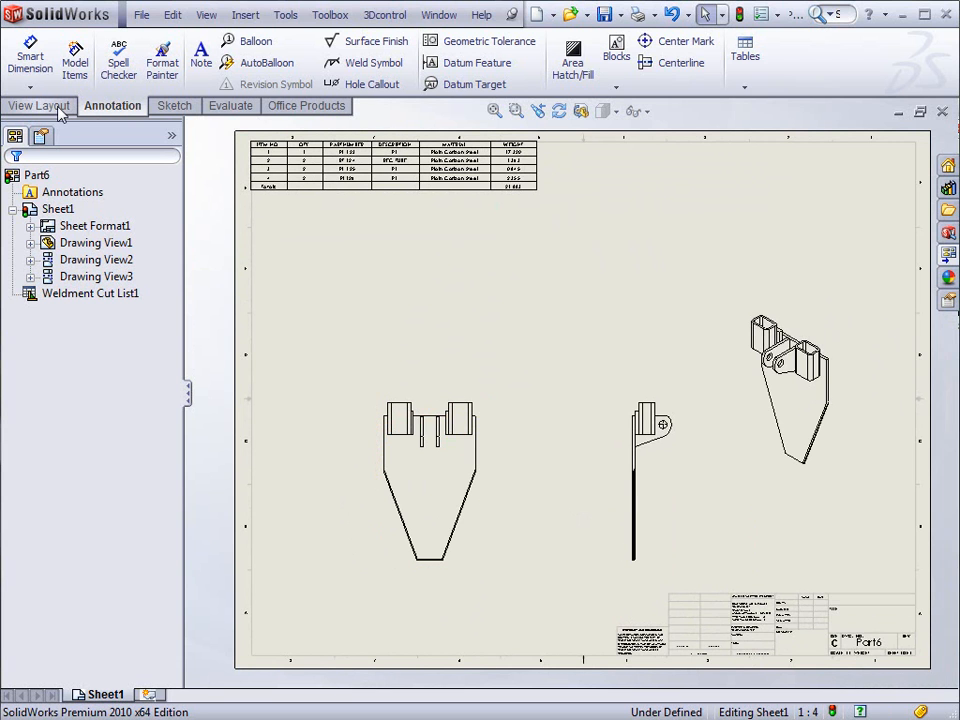
# Step: Create section A-A through the front view with flipped direction and place it above
pyautogui.click(213, 55)
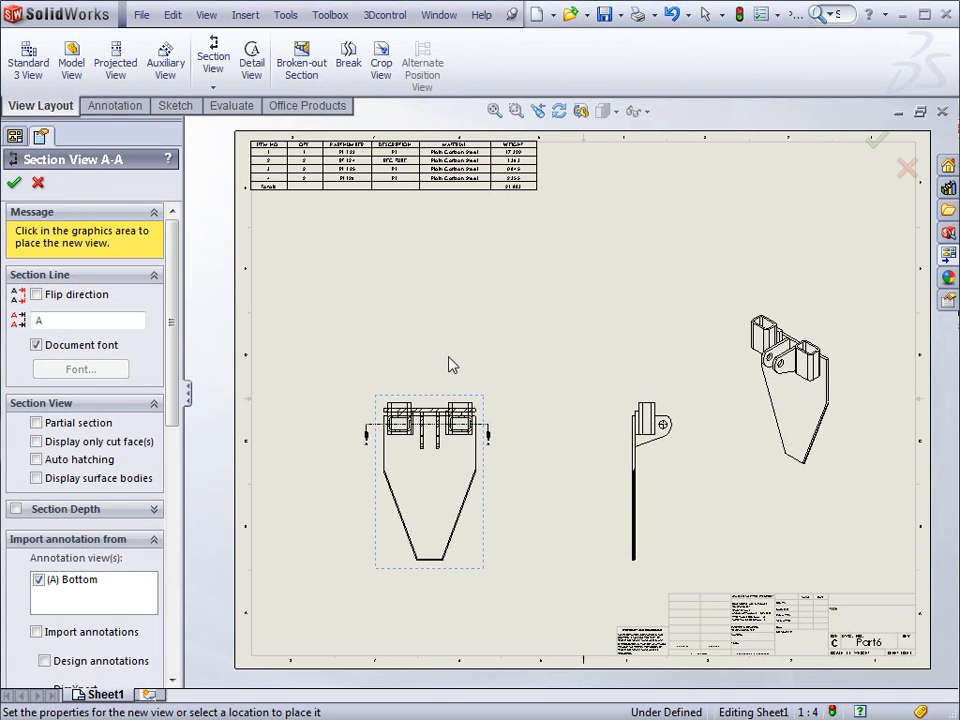
pyautogui.moveTo(445, 330)
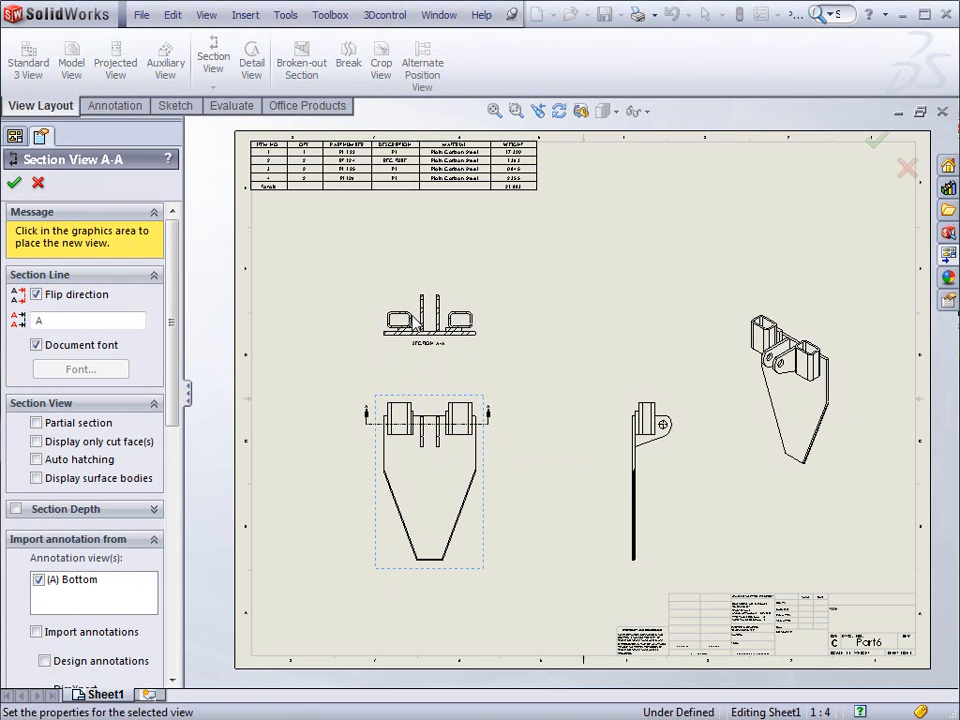
pyautogui.click(490, 350)
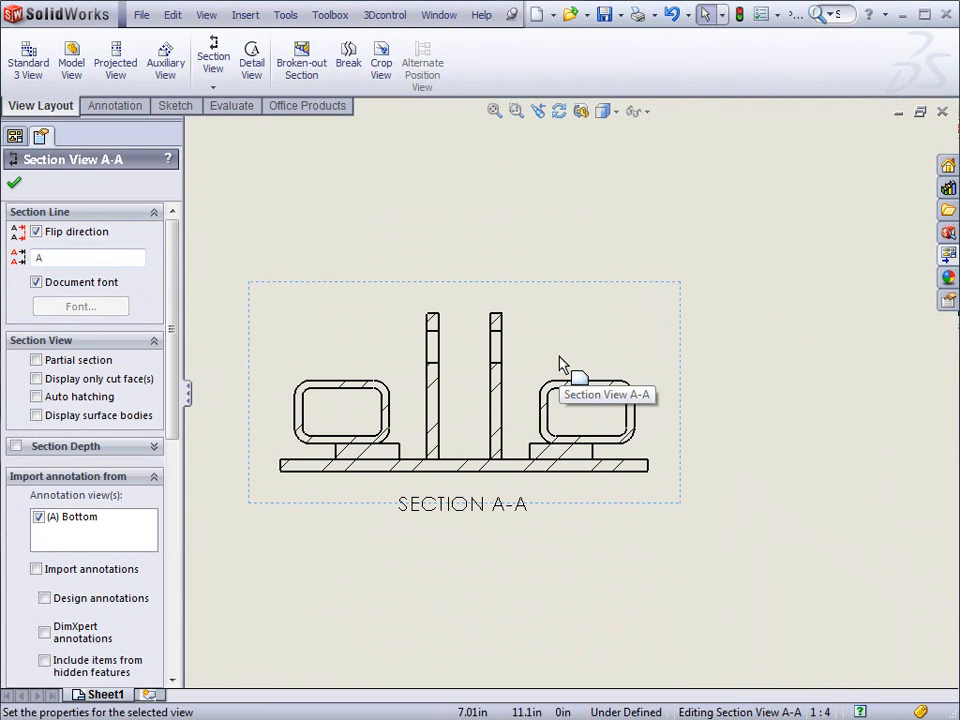
pyautogui.moveTo(560, 363)
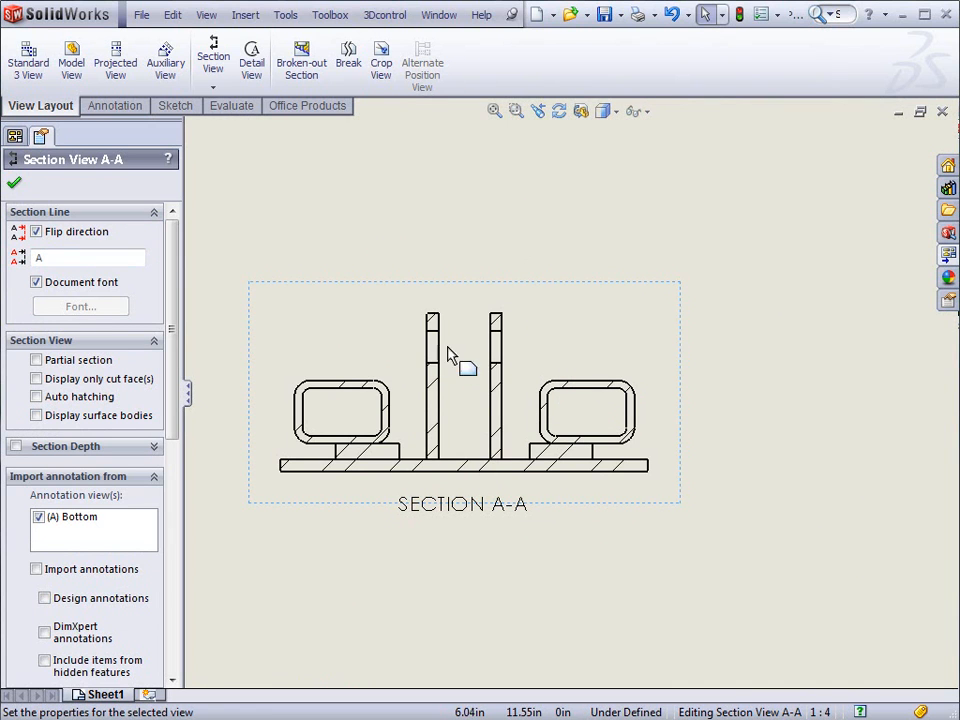
pyautogui.moveTo(463, 390); pyautogui.dragTo(510, 455)
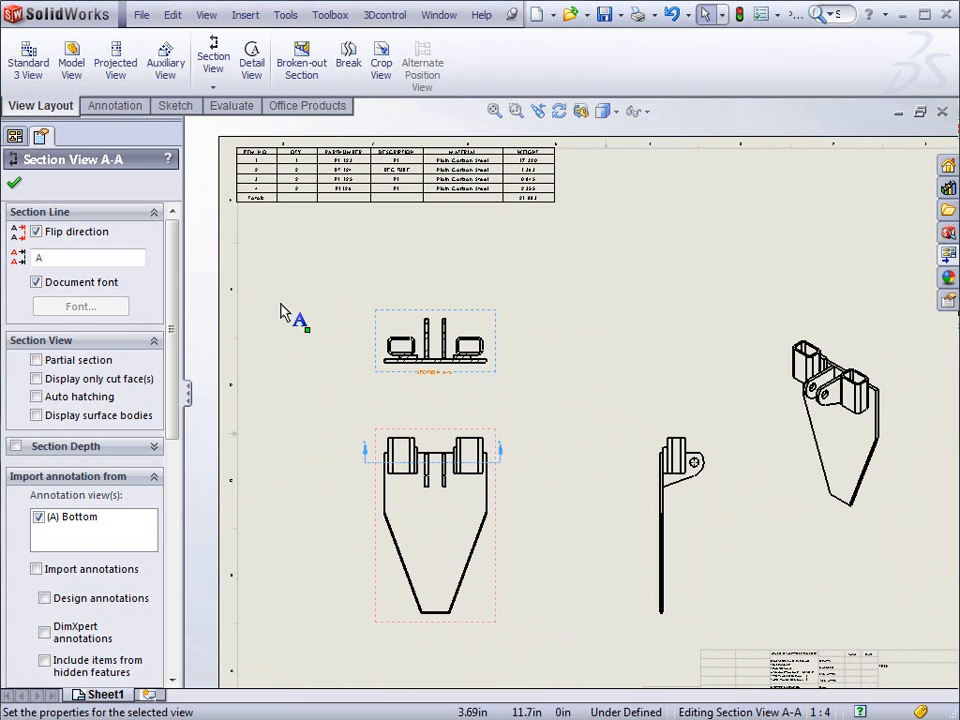
# Step: Accept section A-A, then create Detail View B at 1:2 of the side view's hole tab above it
pyautogui.click(13, 182)
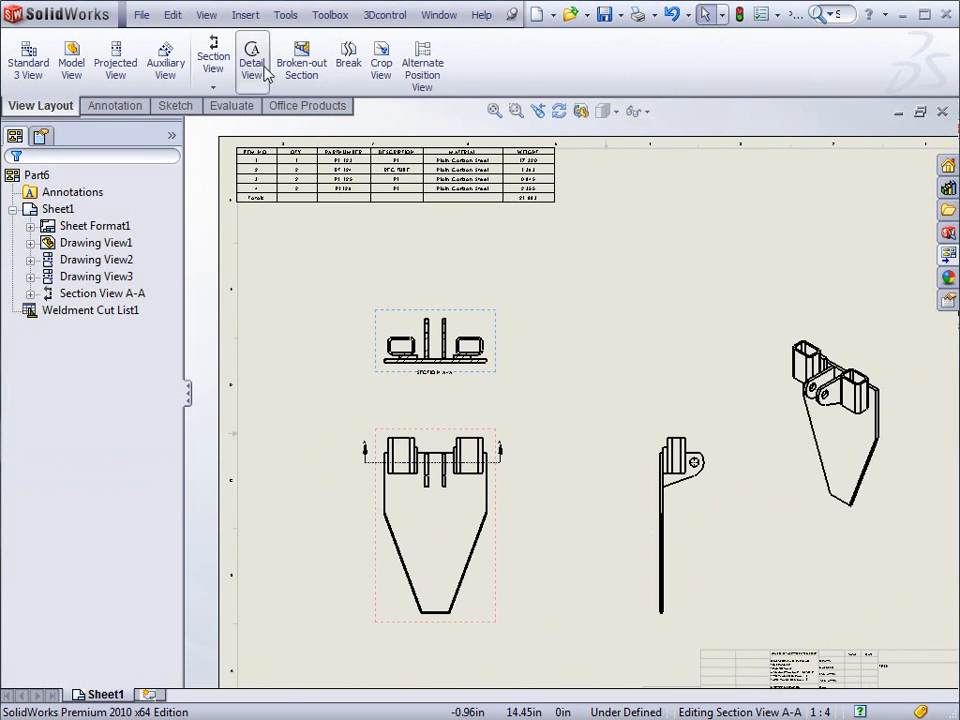
pyautogui.click(251, 58)
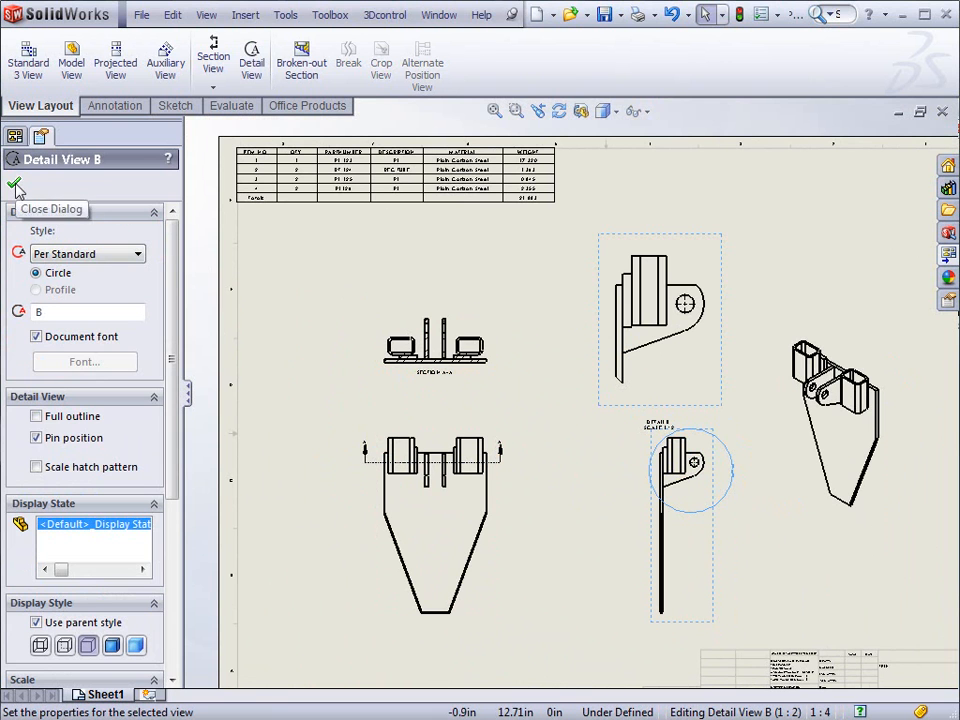
pyautogui.click(15, 190)
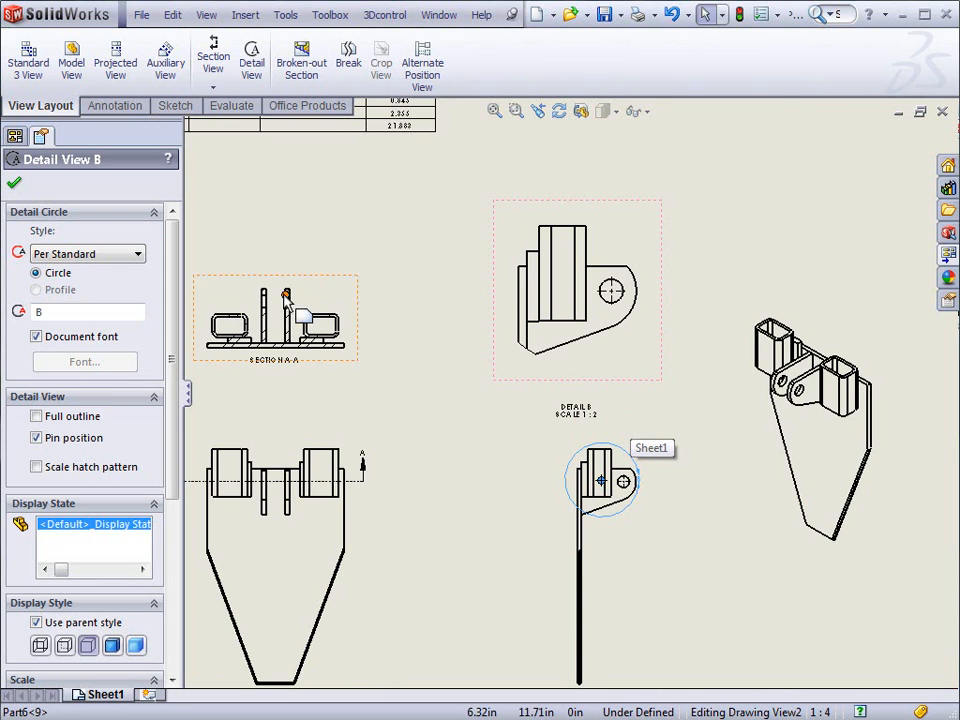
pyautogui.moveTo(600, 335)
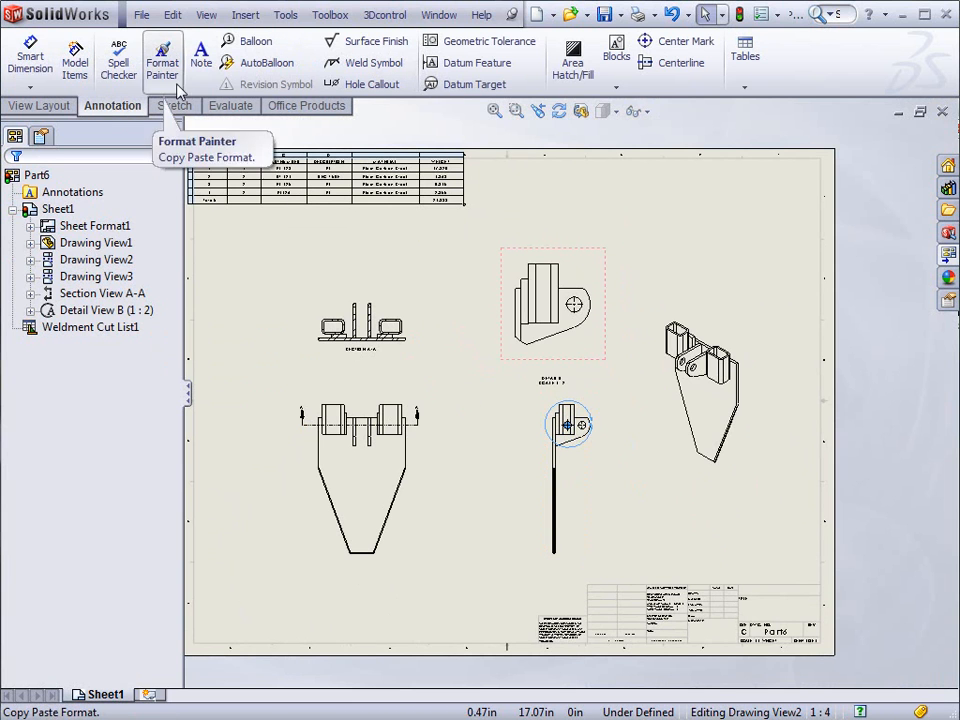
pyautogui.moveTo(267, 62)
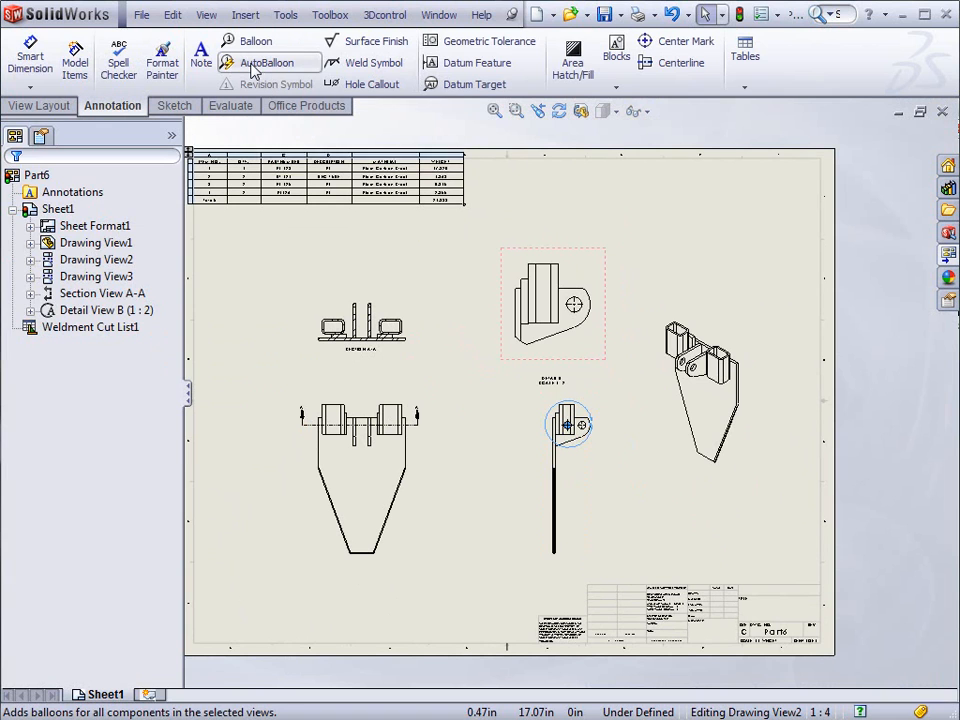
# Step: Run AutoBalloon on the isometric view to preview numbered balloons 1-4 on the bracket's parts
pyautogui.click(267, 62)
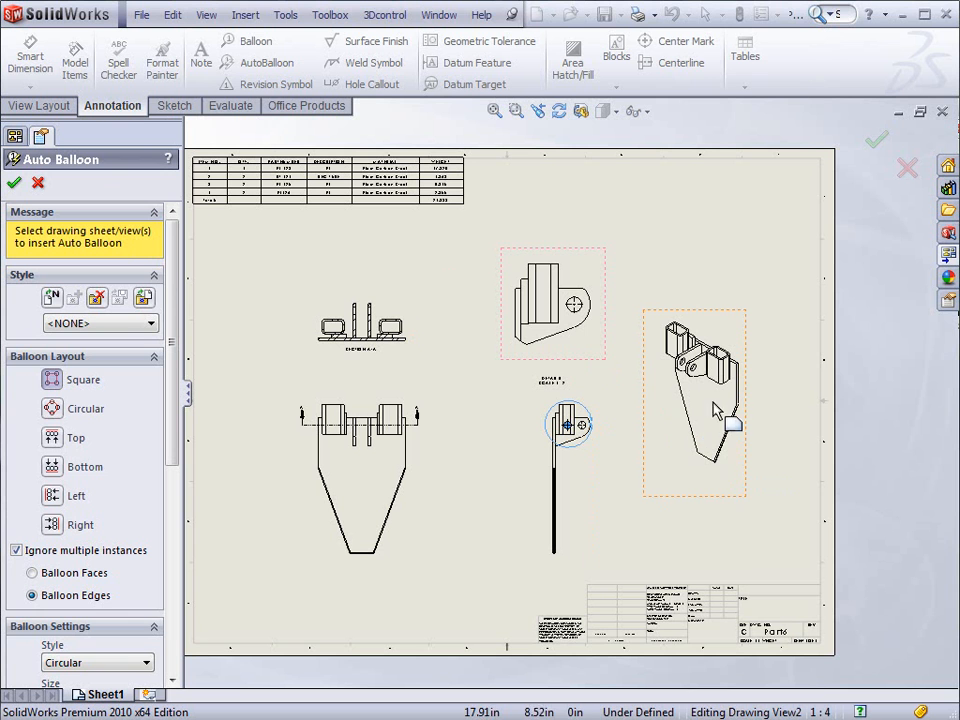
pyautogui.click(695, 400)
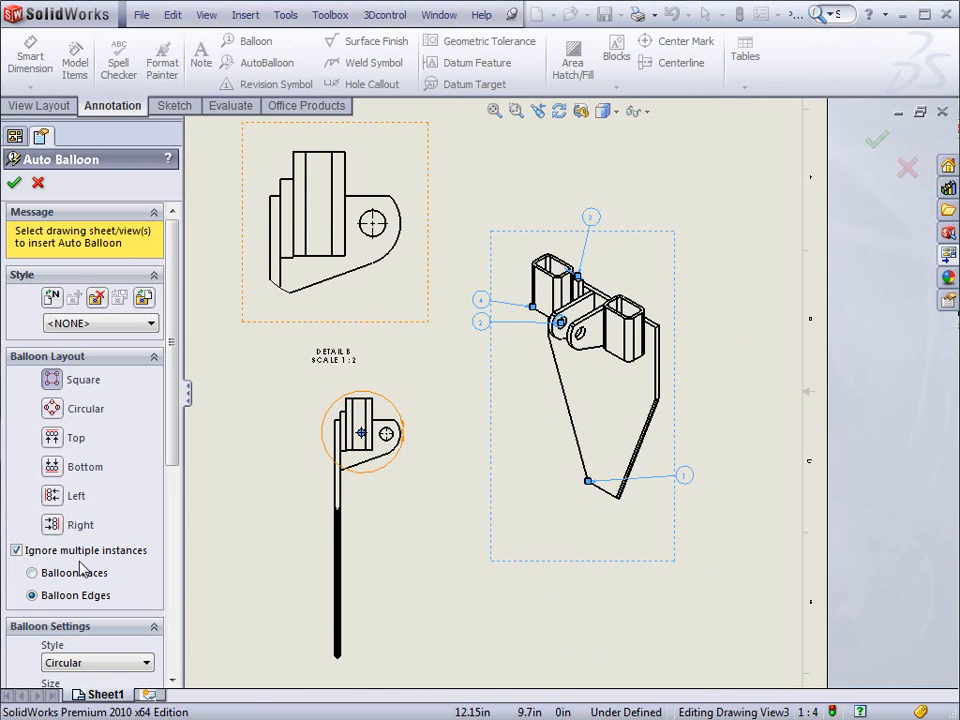
pyautogui.moveTo(40, 400)
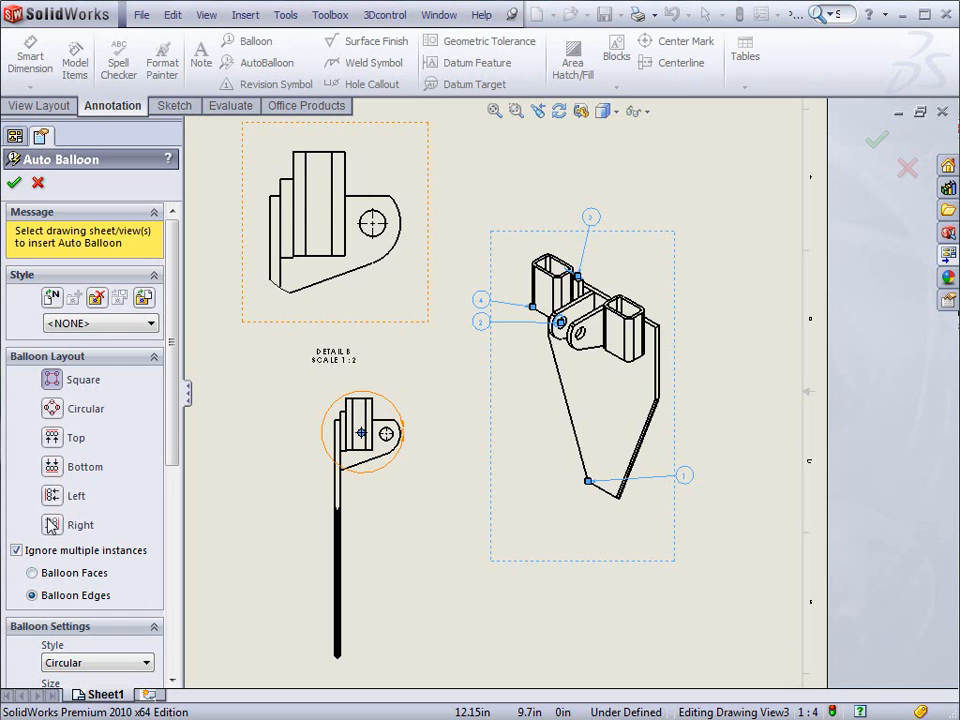
pyautogui.scroll(-3)
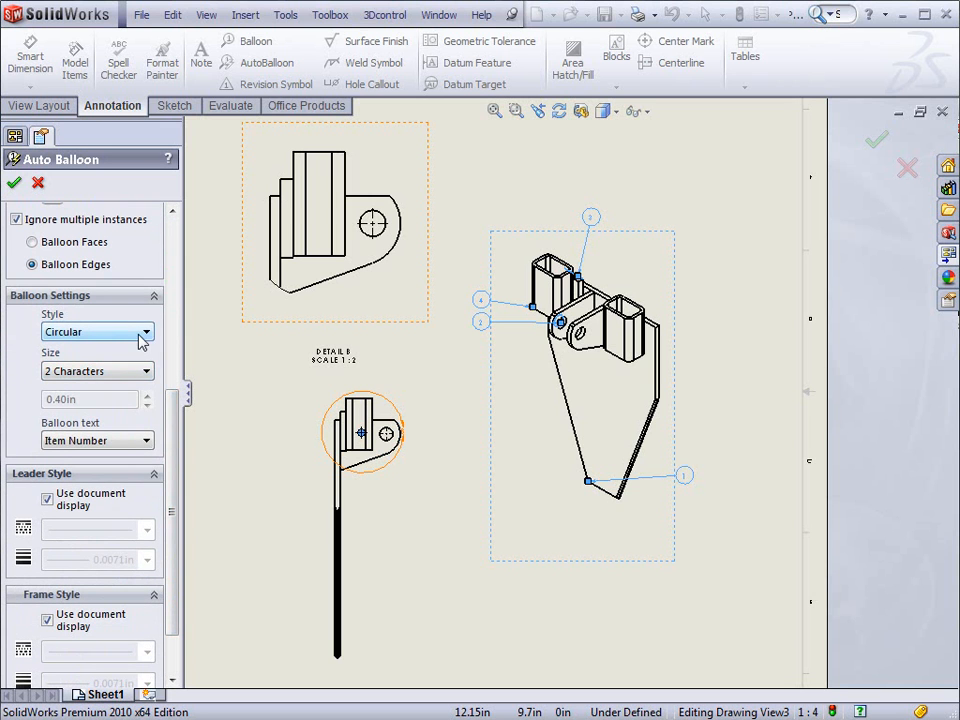
# Step: Set balloon style to Circular Split Line with Item Number above and Quantity below
pyautogui.click(147, 331)
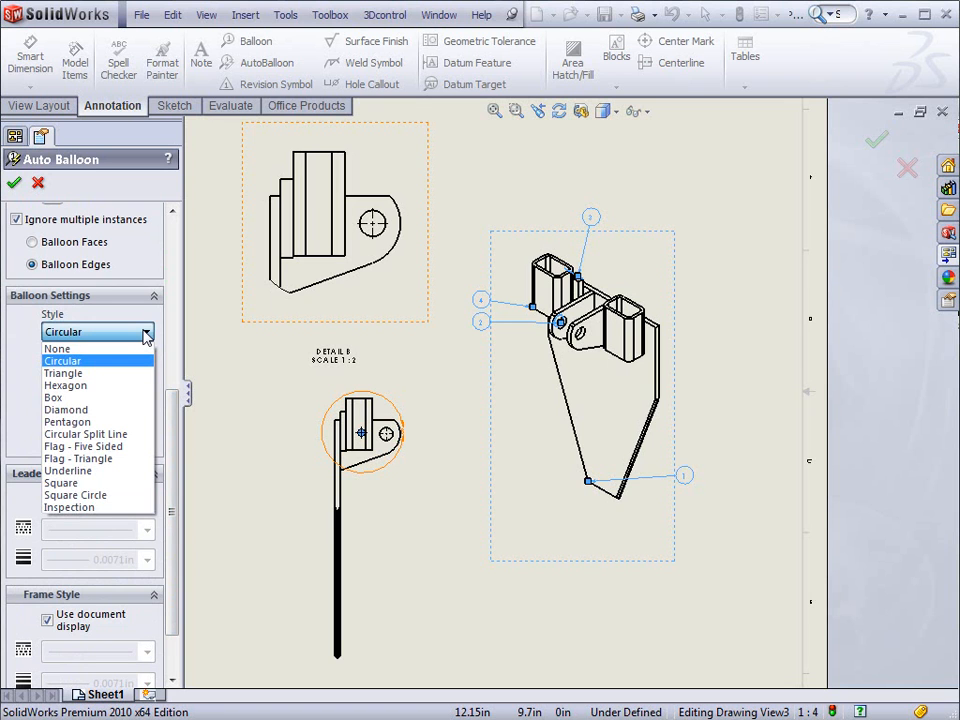
pyautogui.moveTo(66, 409)
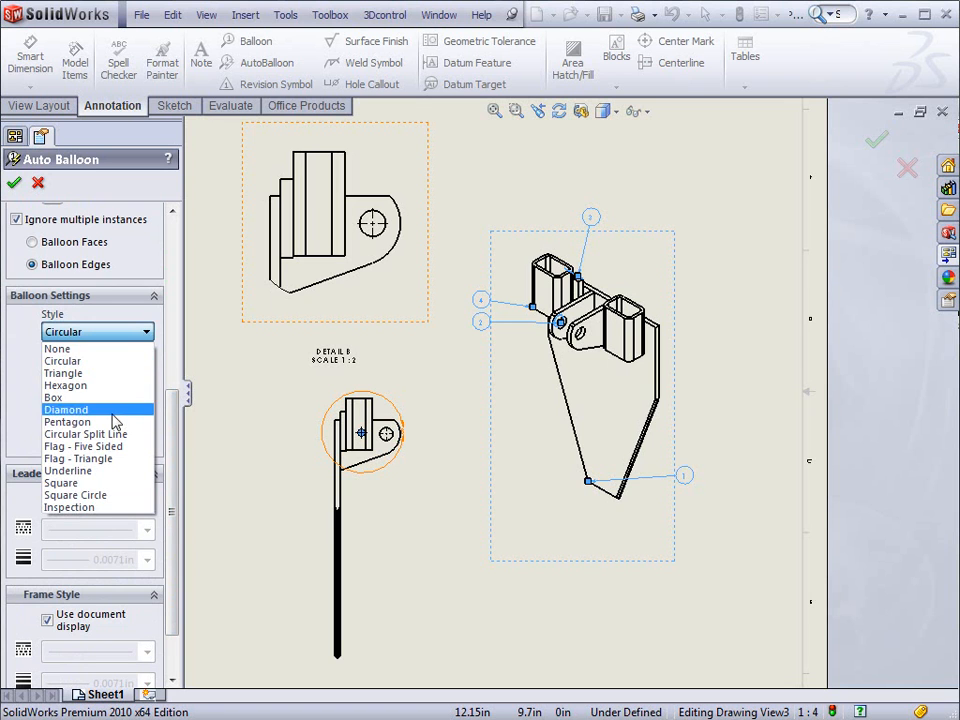
pyautogui.moveTo(85, 433)
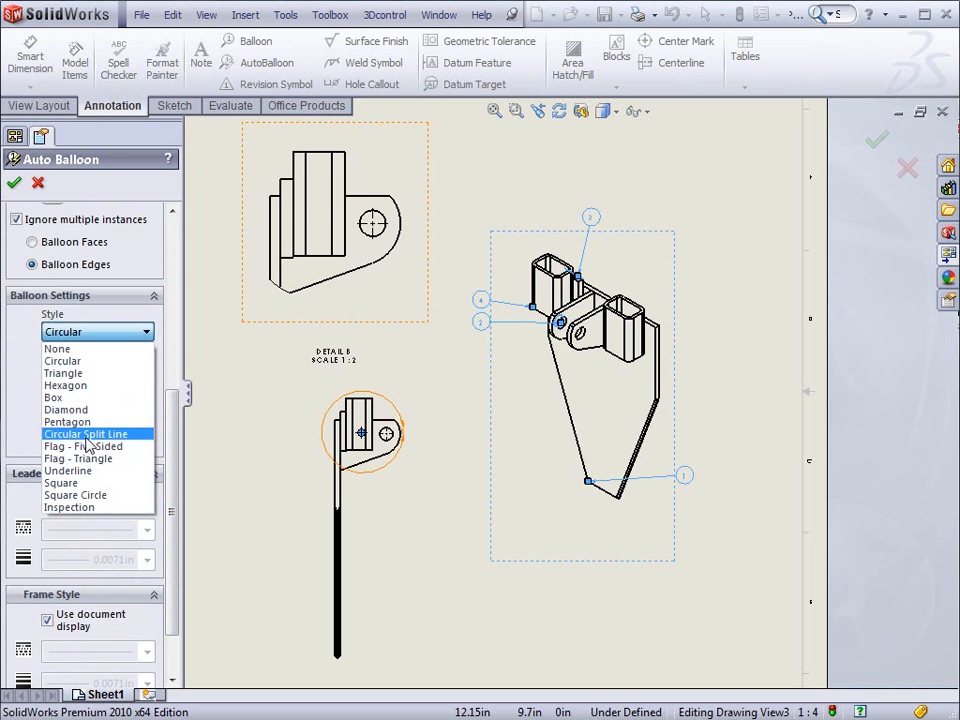
pyautogui.click(85, 433)
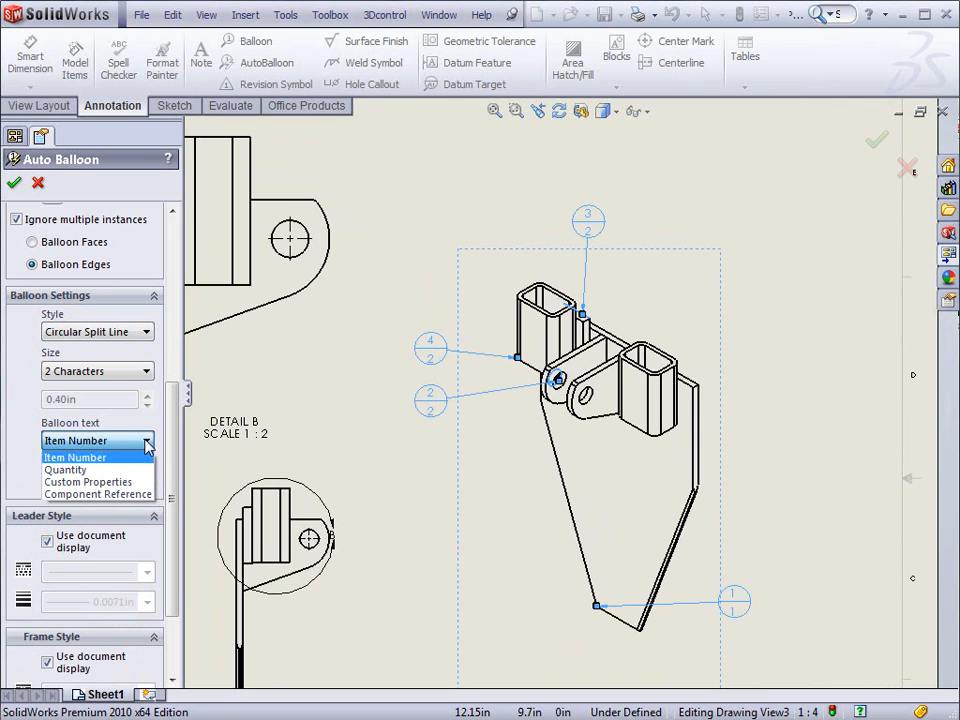
pyautogui.moveTo(127, 443)
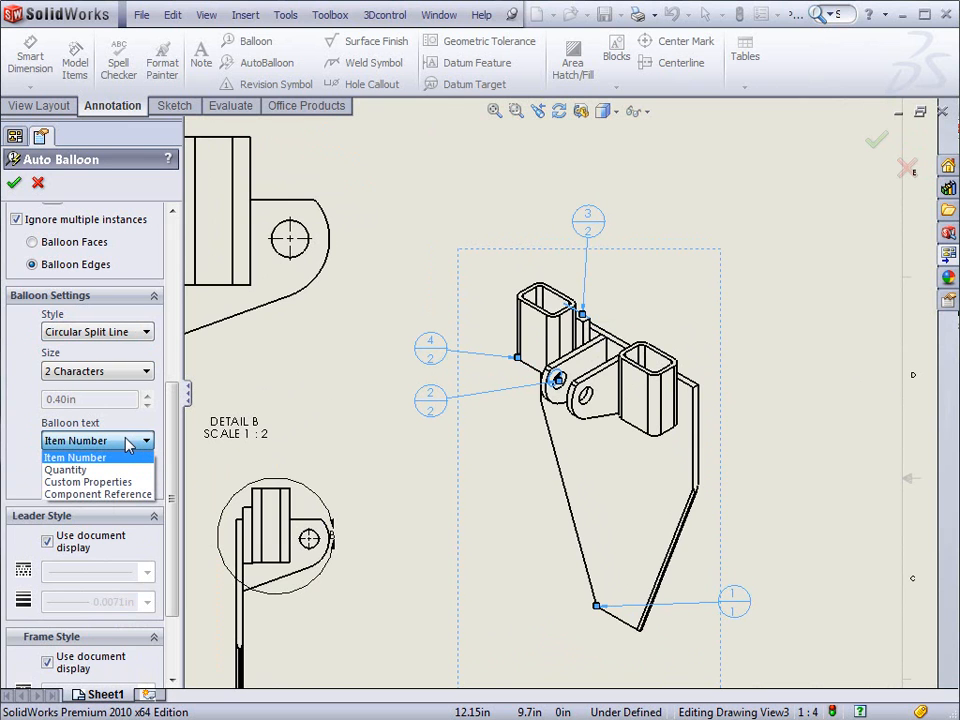
pyautogui.click(75, 456)
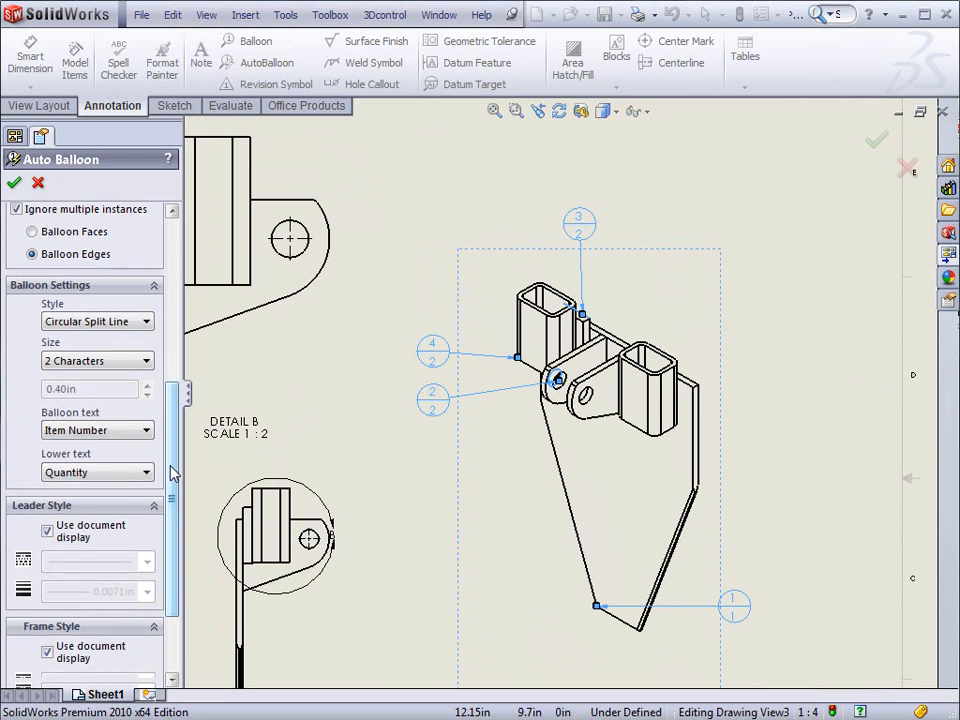
pyautogui.scroll(3)
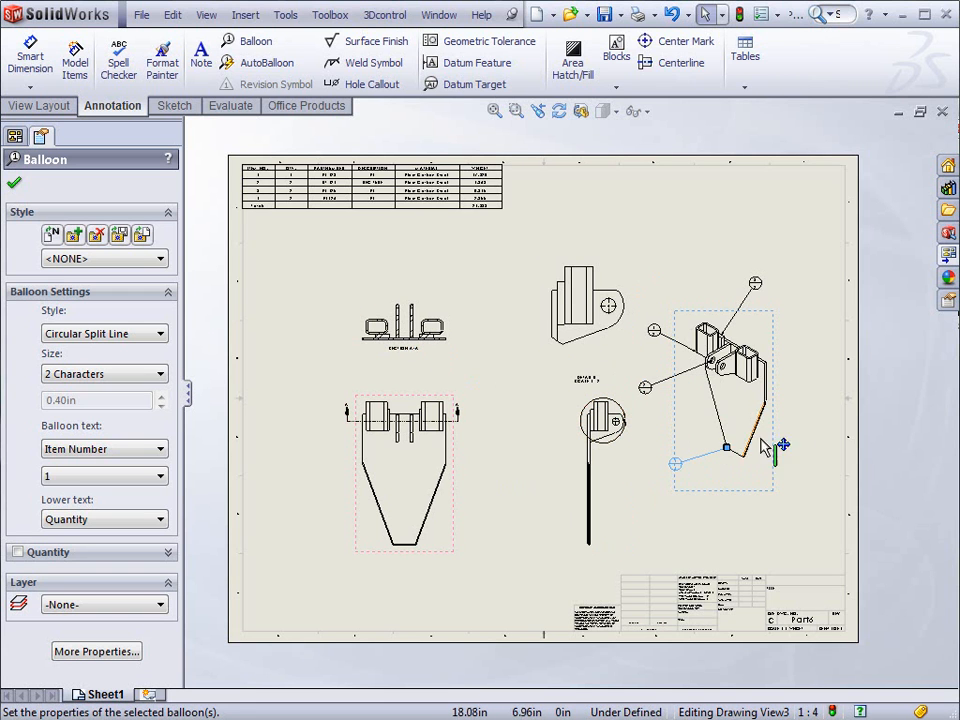
pyautogui.moveTo(745, 480)
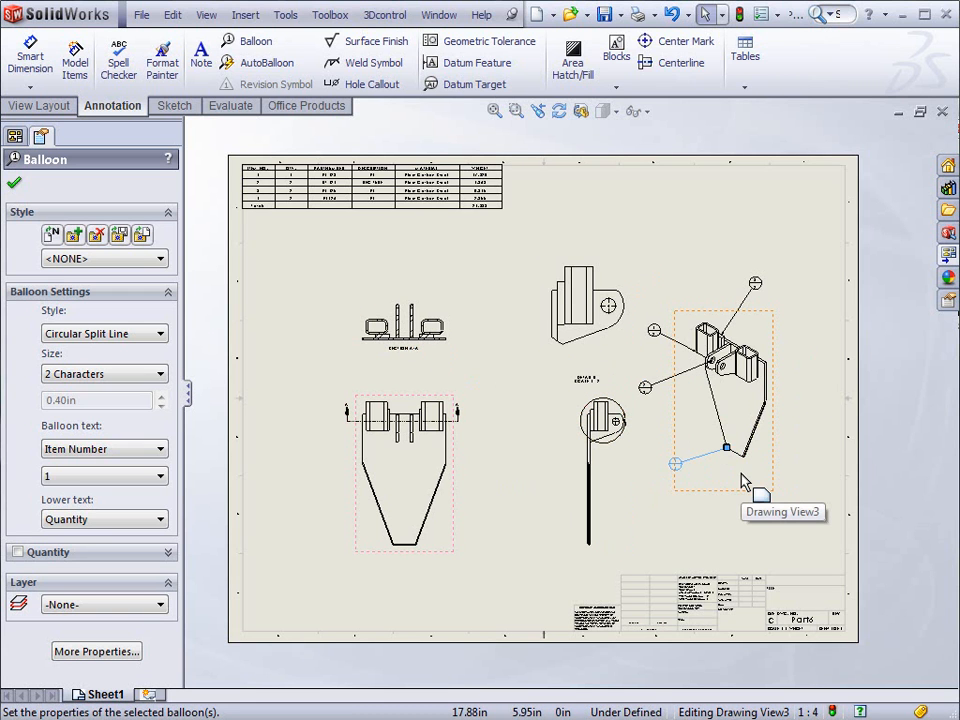